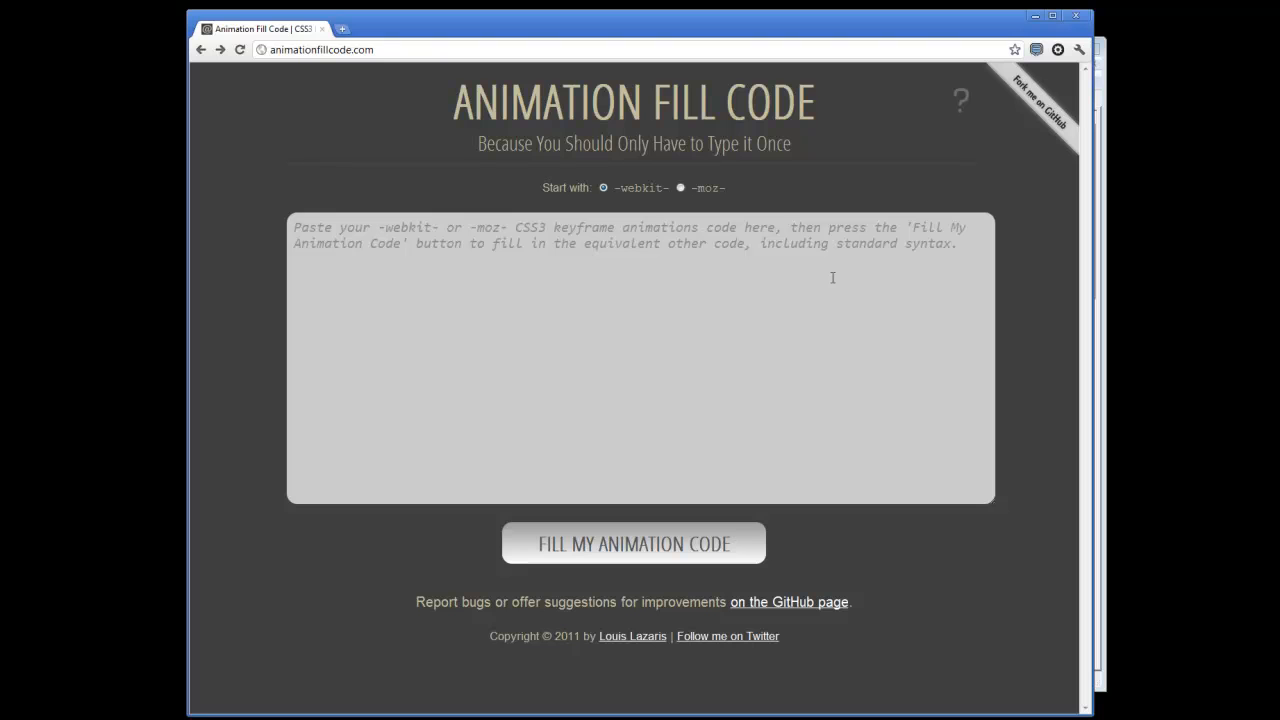
{"action": "mouse_move", "coordinate": [930, 262]}
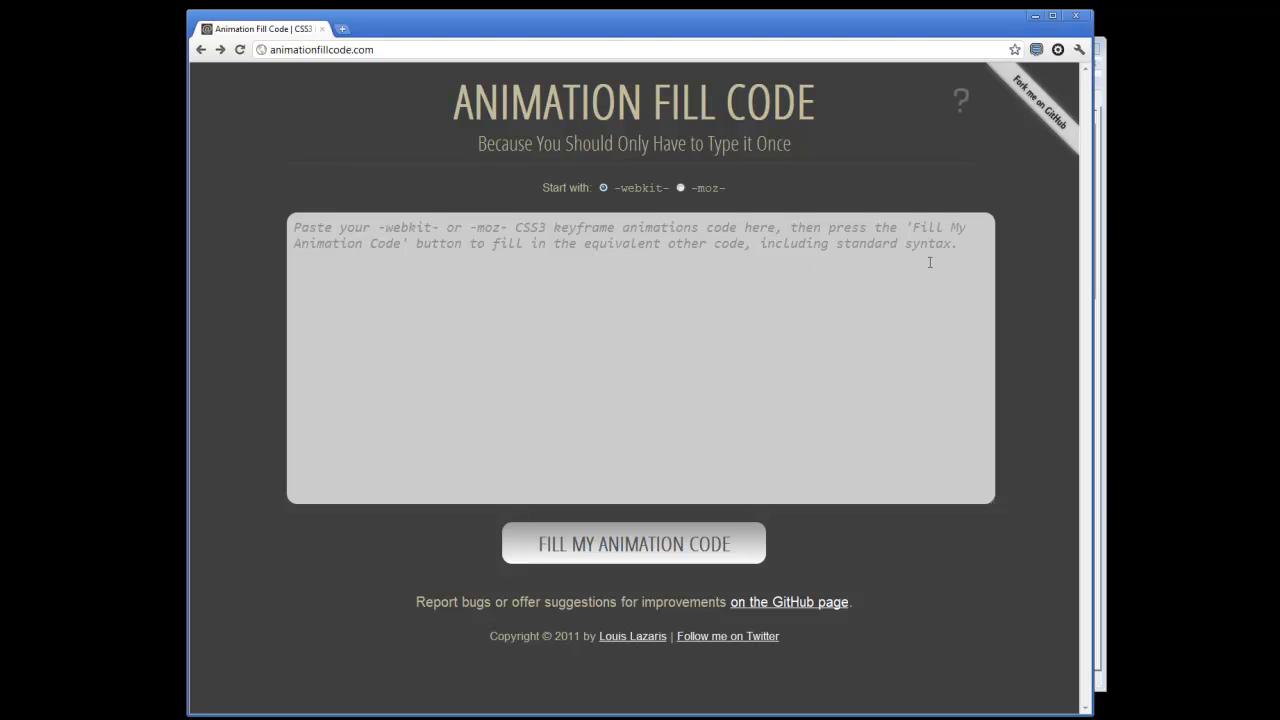
{"action": "mouse_move", "coordinate": [444, 368]}
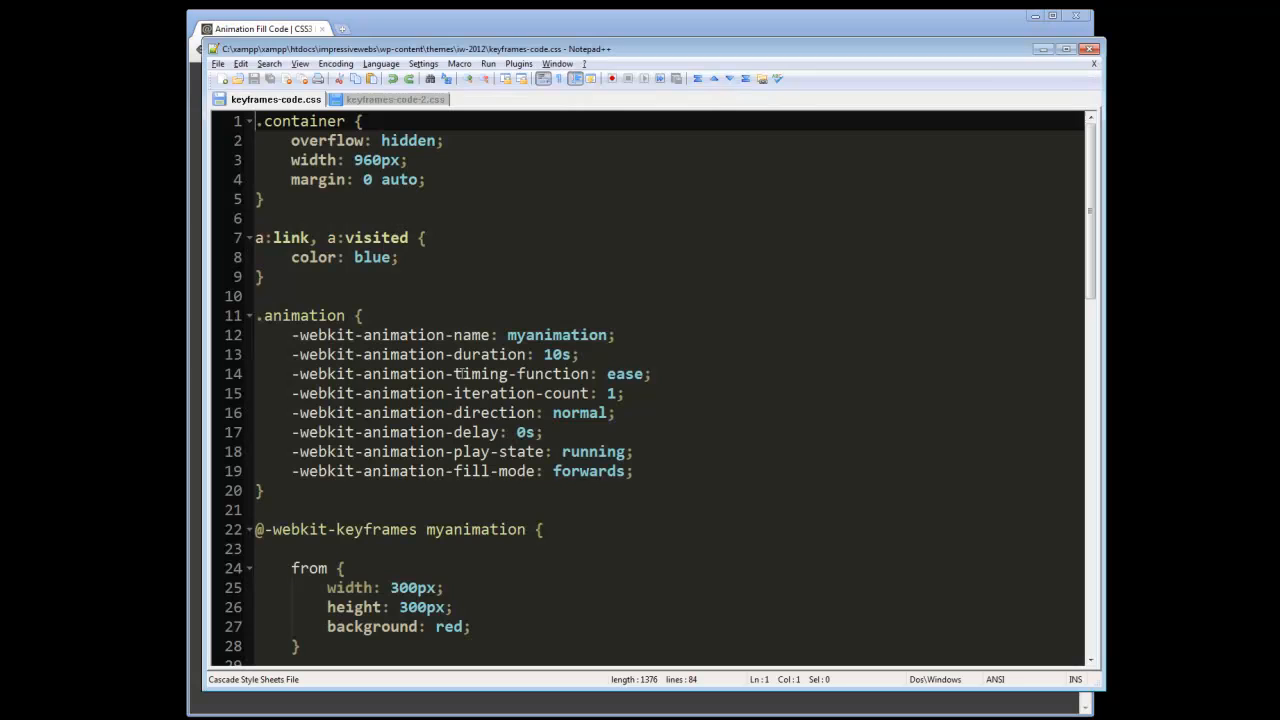
{"action": "left_click", "coordinate": [424, 179]}
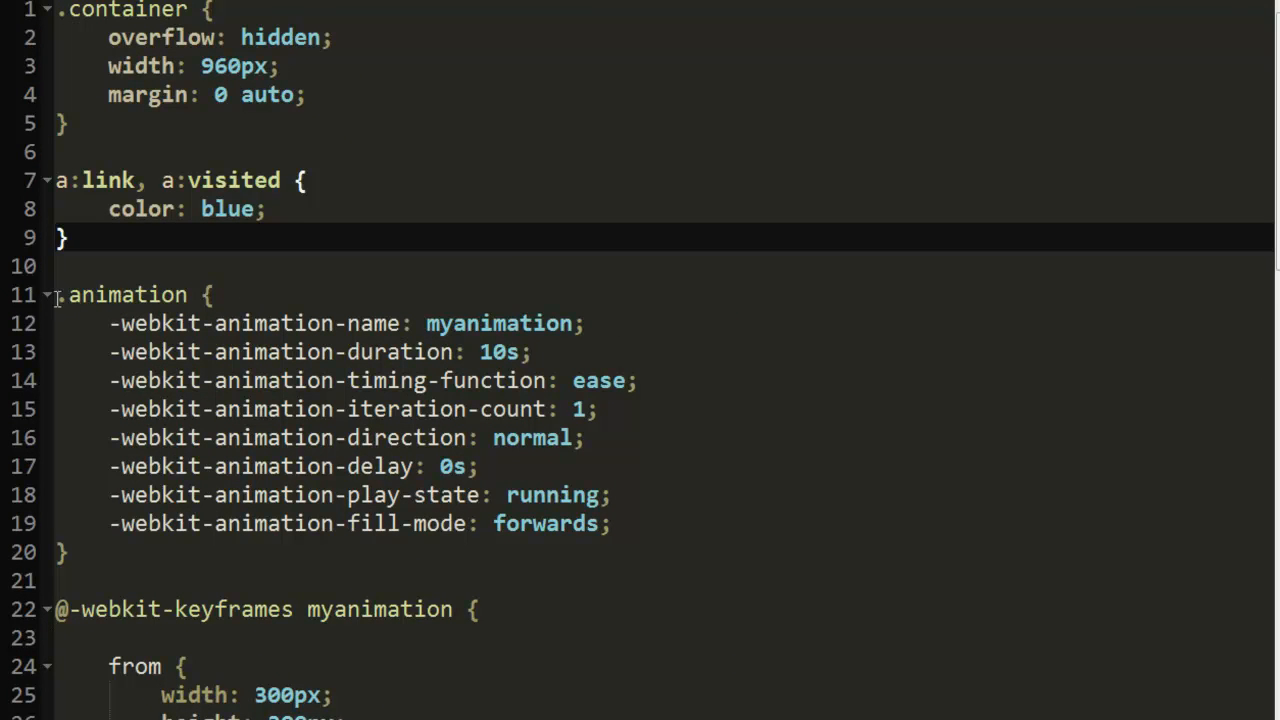
{"action": "left_click", "coordinate": [105, 294]}
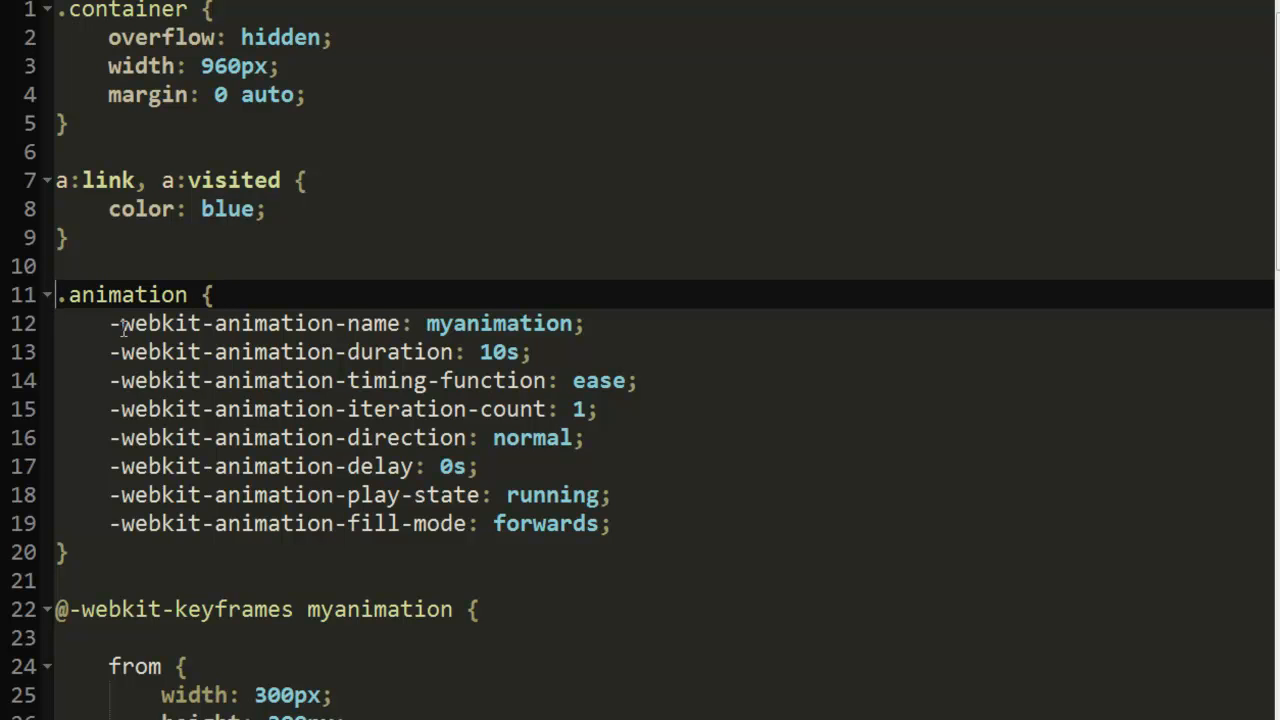
{"action": "left_click_drag", "start_coordinate": [110, 323], "coordinate": [610, 523]}
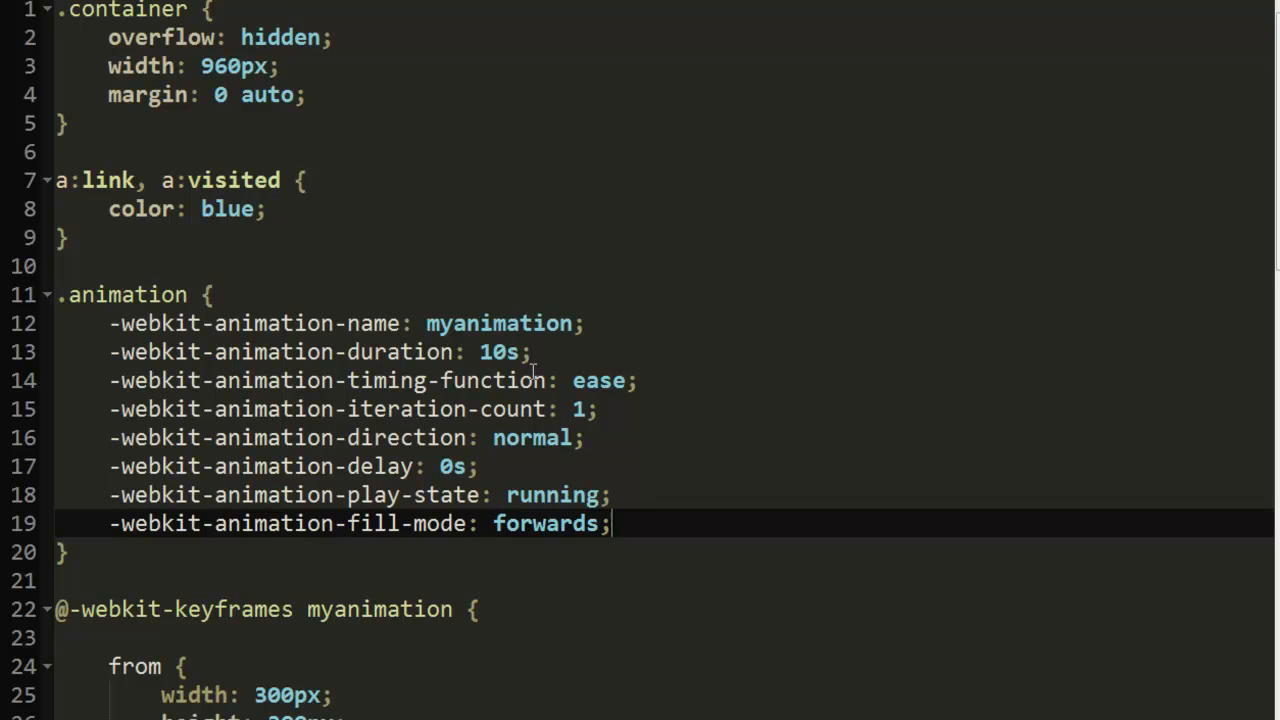
{"action": "scroll", "scroll_direction": "down", "scroll_amount": 3}
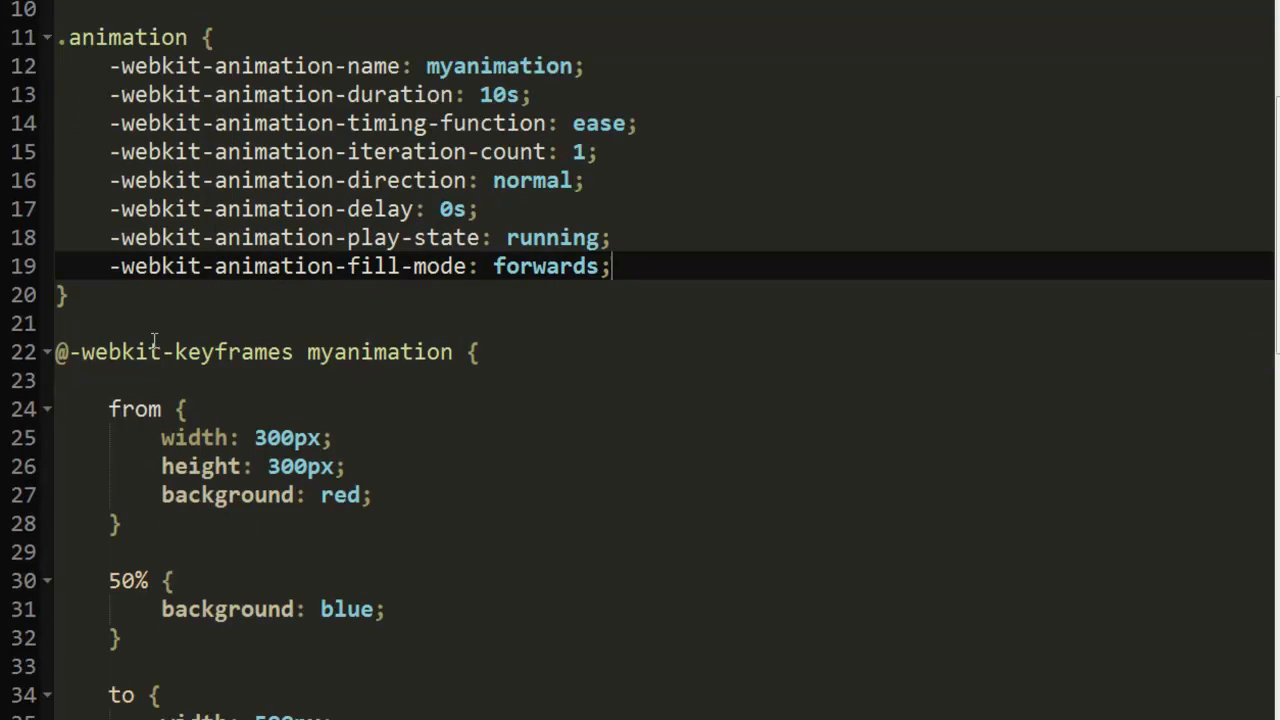
{"action": "scroll", "scroll_direction": "down", "scroll_amount": 3}
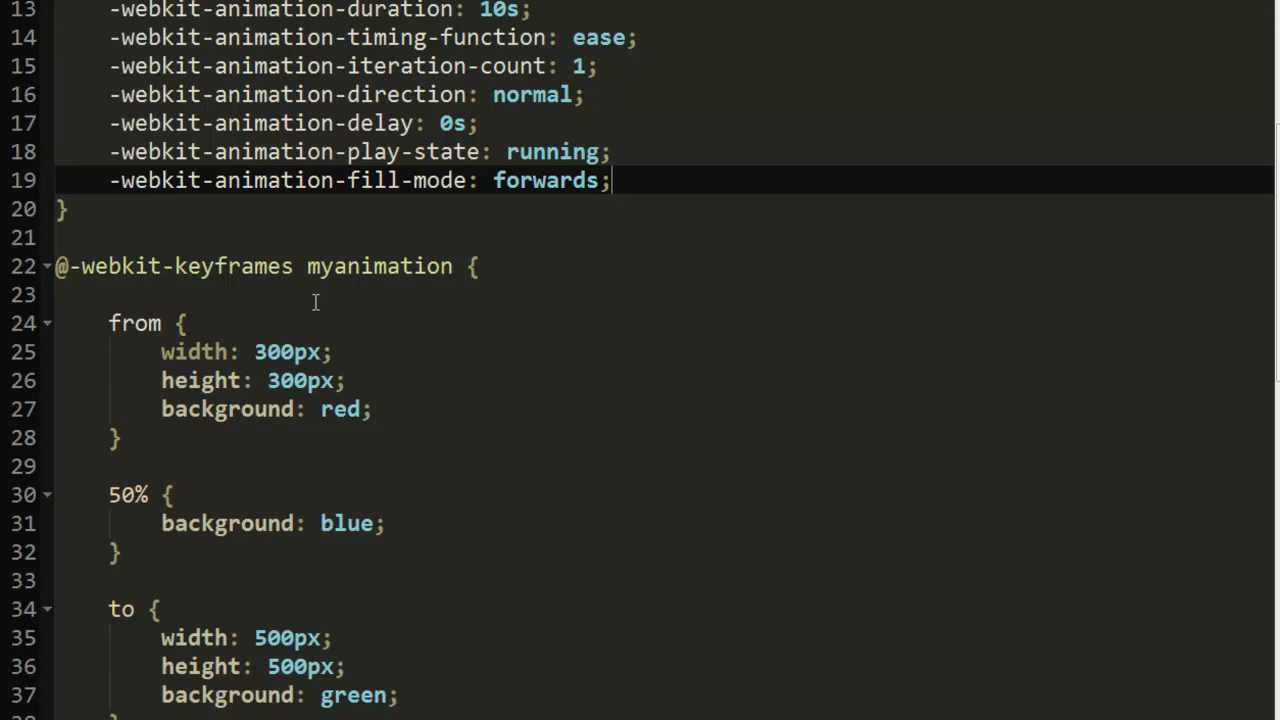
{"action": "mouse_move", "coordinate": [181, 266]}
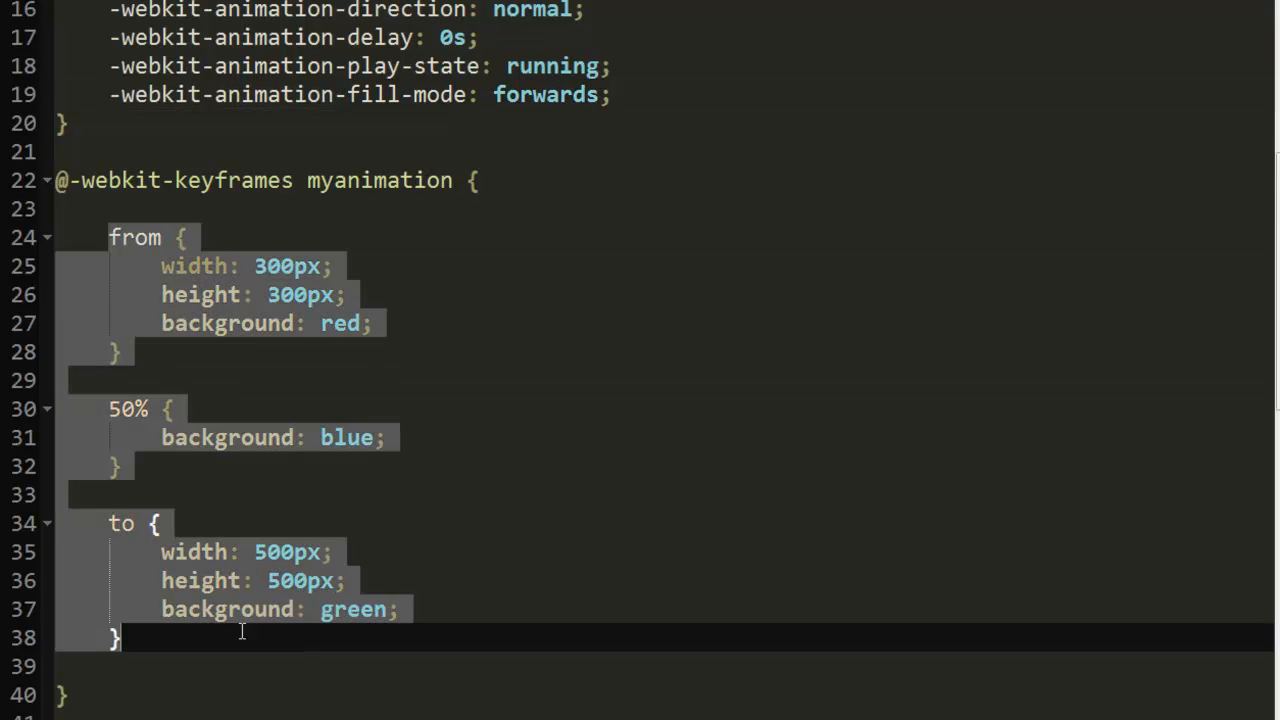
{"action": "scroll", "scroll_direction": "up", "scroll_amount": 3}
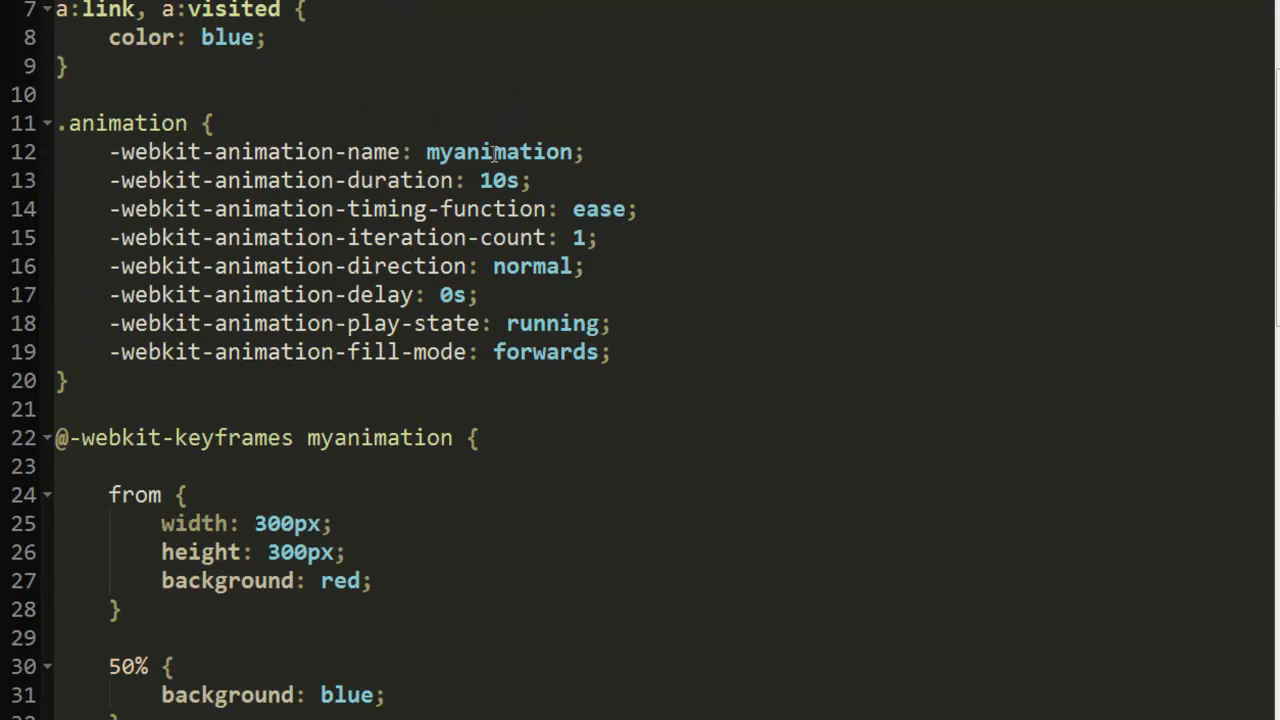
{"action": "scroll", "scroll_direction": "down", "scroll_amount": 3}
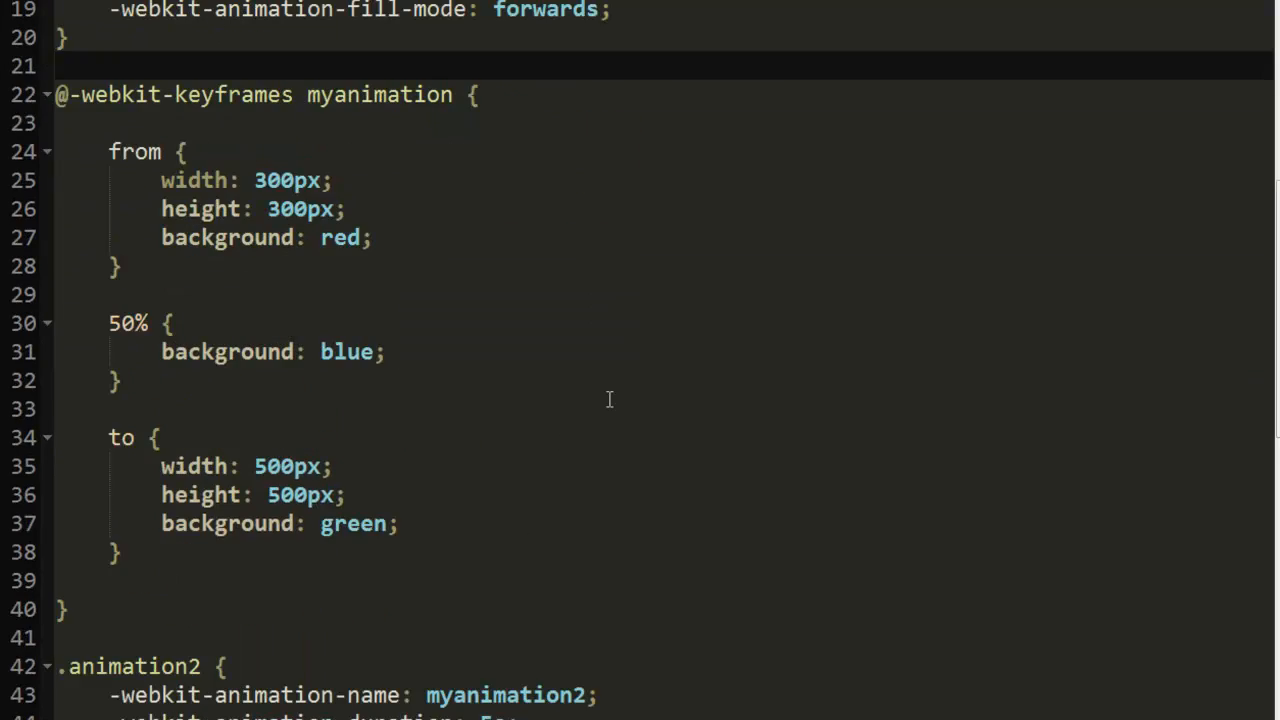
{"action": "scroll", "scroll_direction": "down", "scroll_amount": 3}
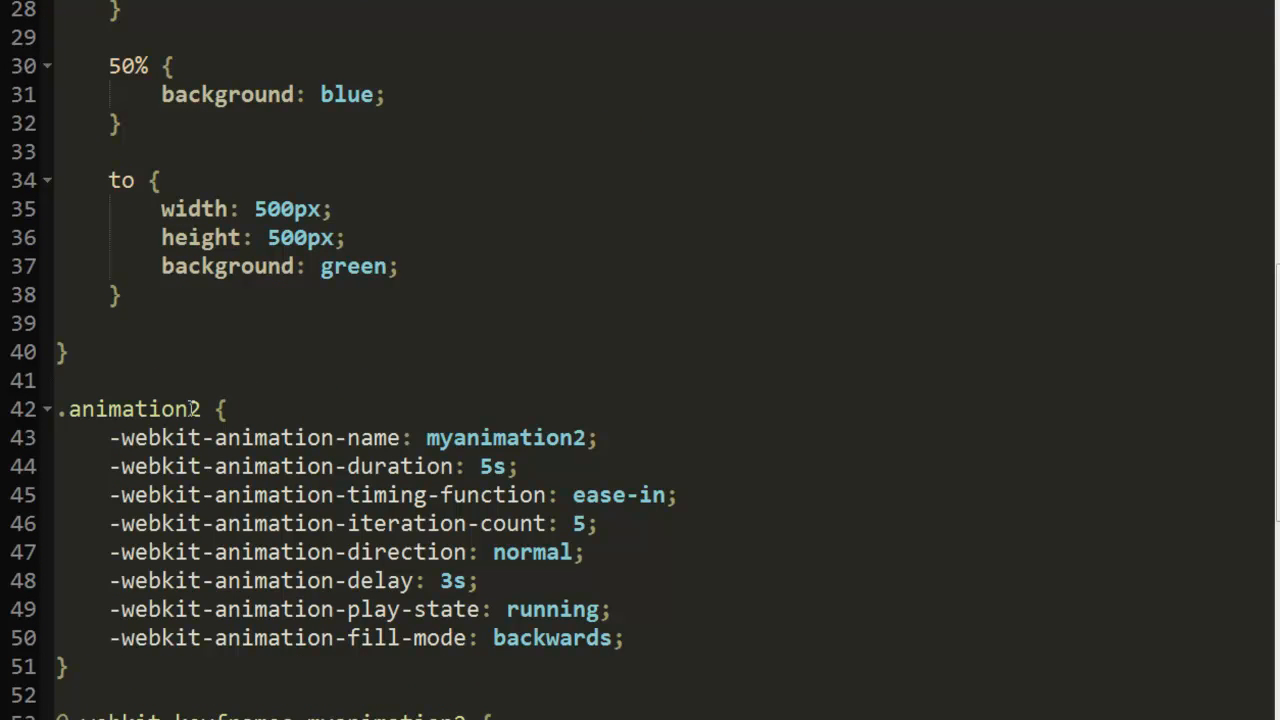
{"action": "double_click", "coordinate": [505, 437]}
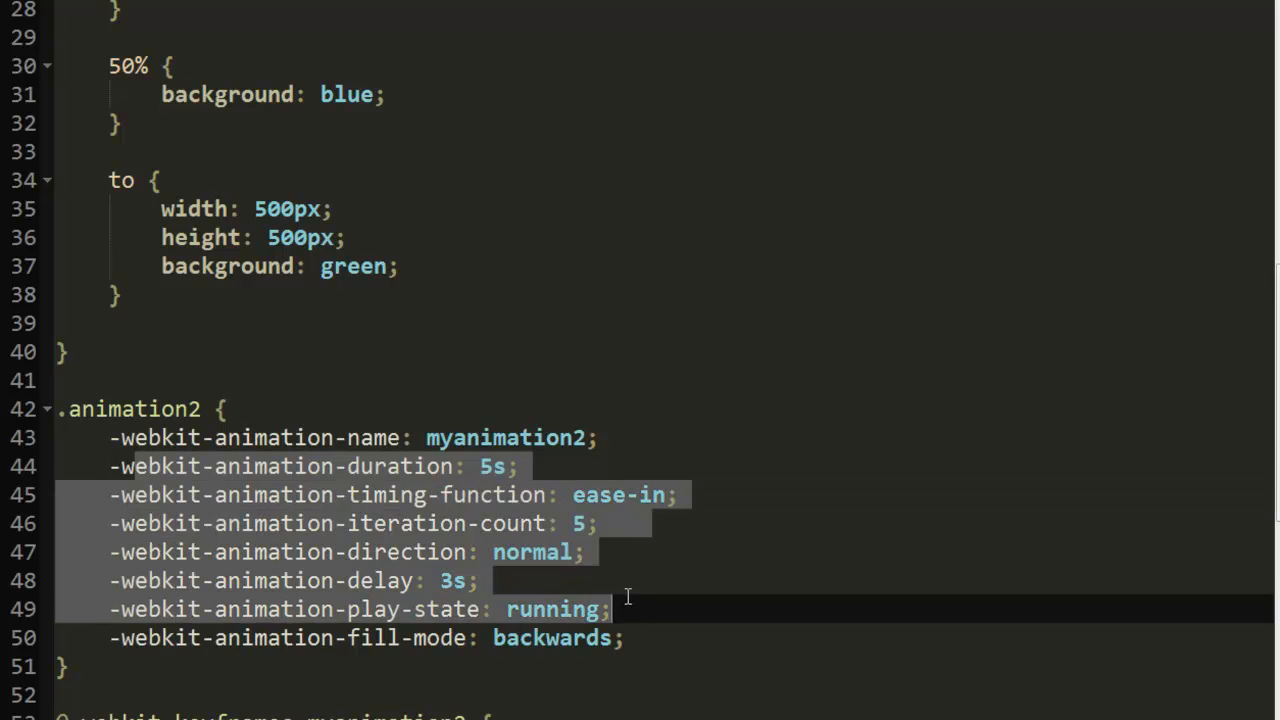
{"action": "scroll", "scroll_direction": "down", "scroll_amount": 3}
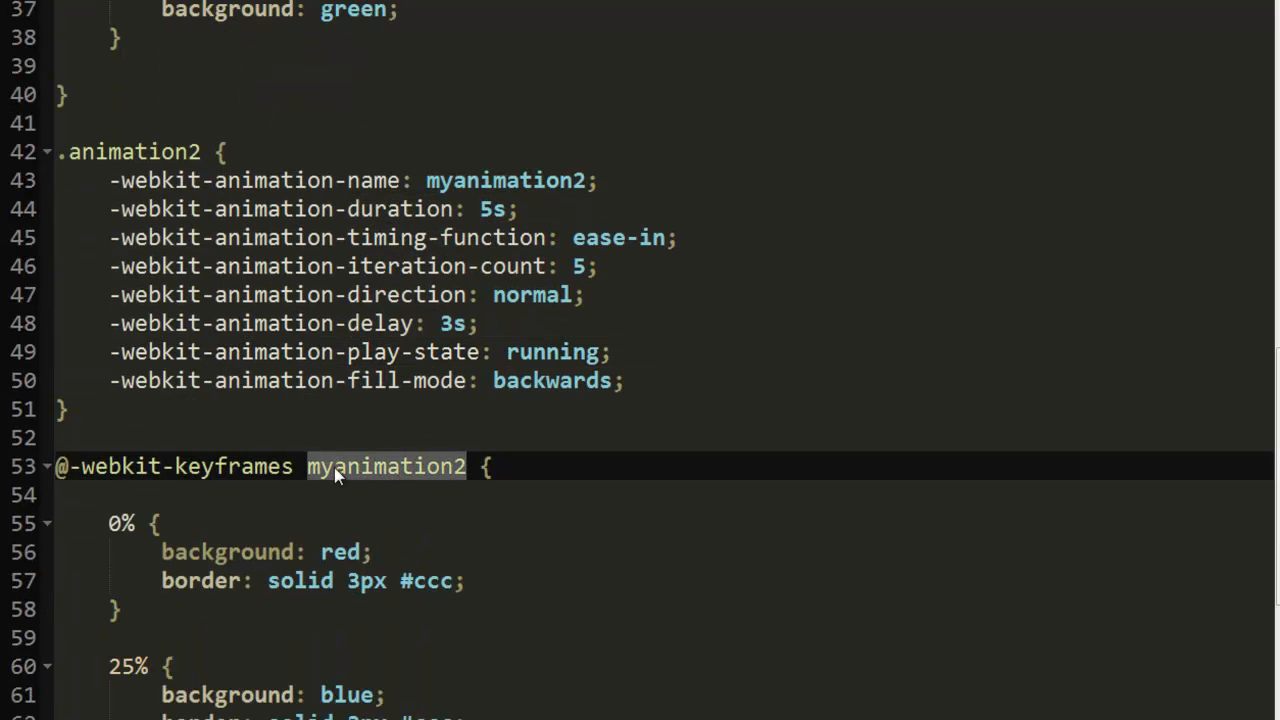
{"action": "scroll", "scroll_direction": "down", "scroll_amount": 3}
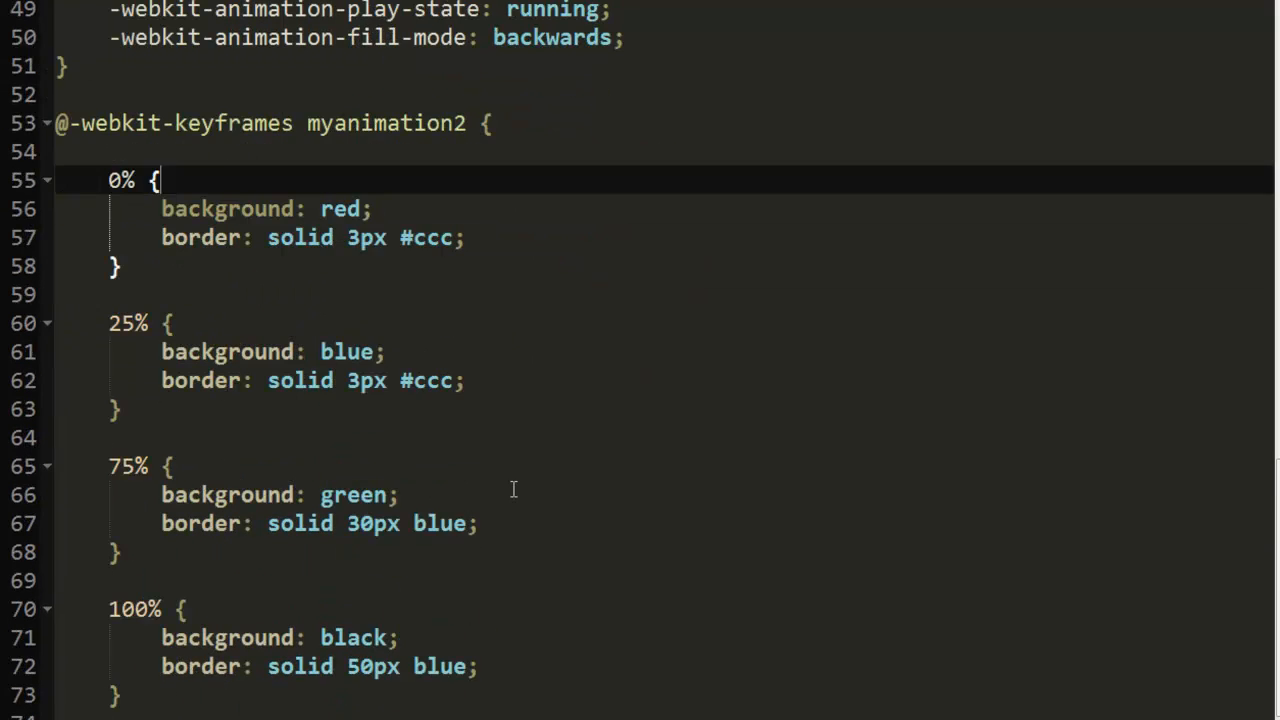
{"action": "scroll", "scroll_direction": "down", "scroll_amount": 3}
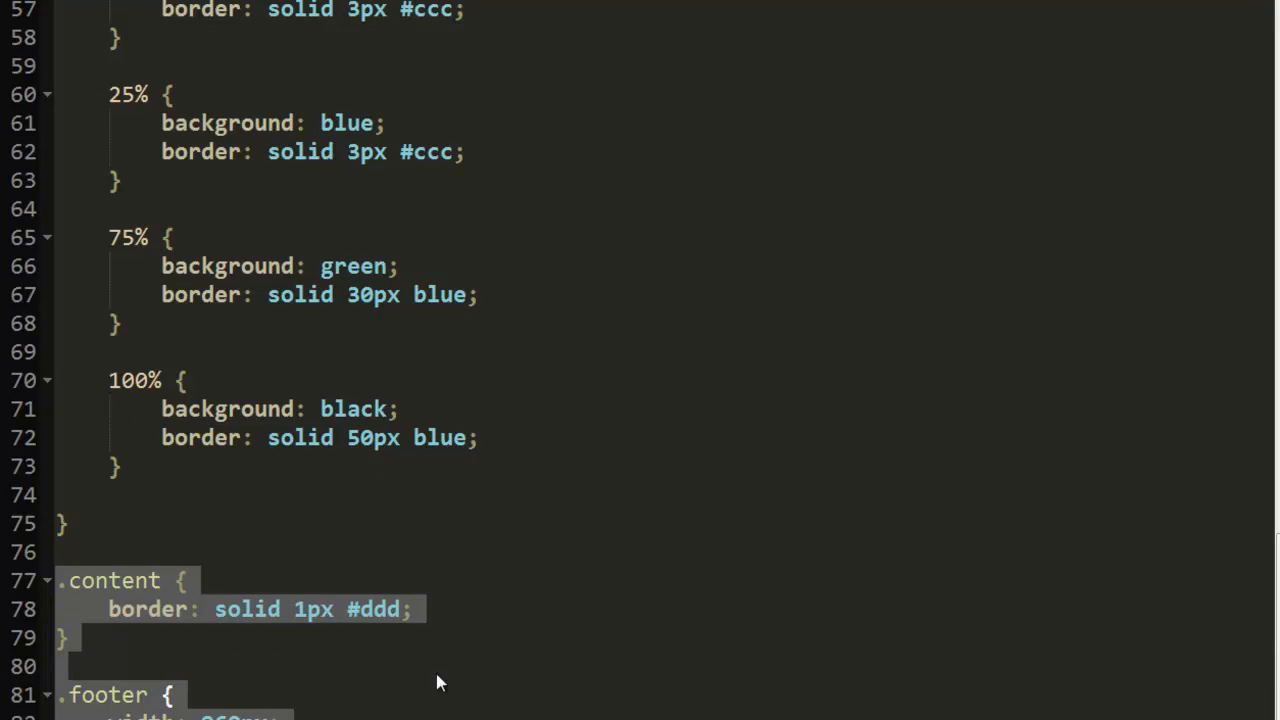
{"action": "left_click", "coordinate": [617, 521]}
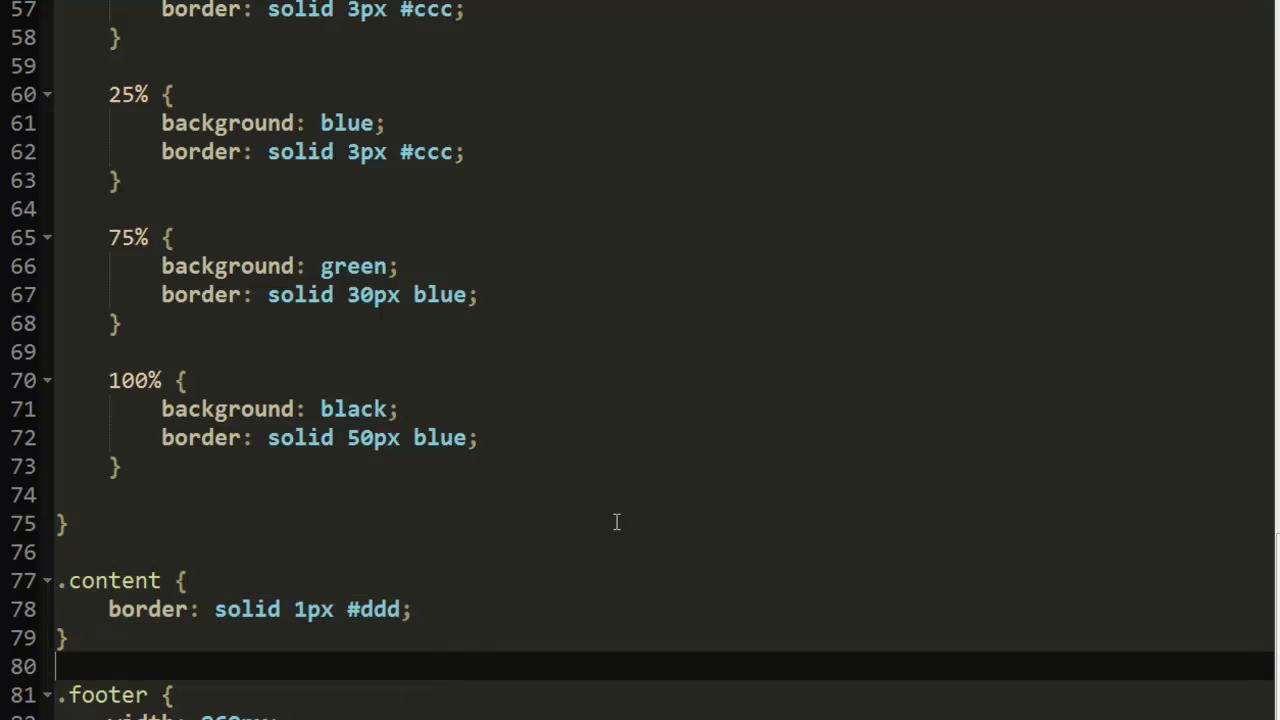
{"action": "scroll", "scroll_direction": "up", "scroll_amount": 3}
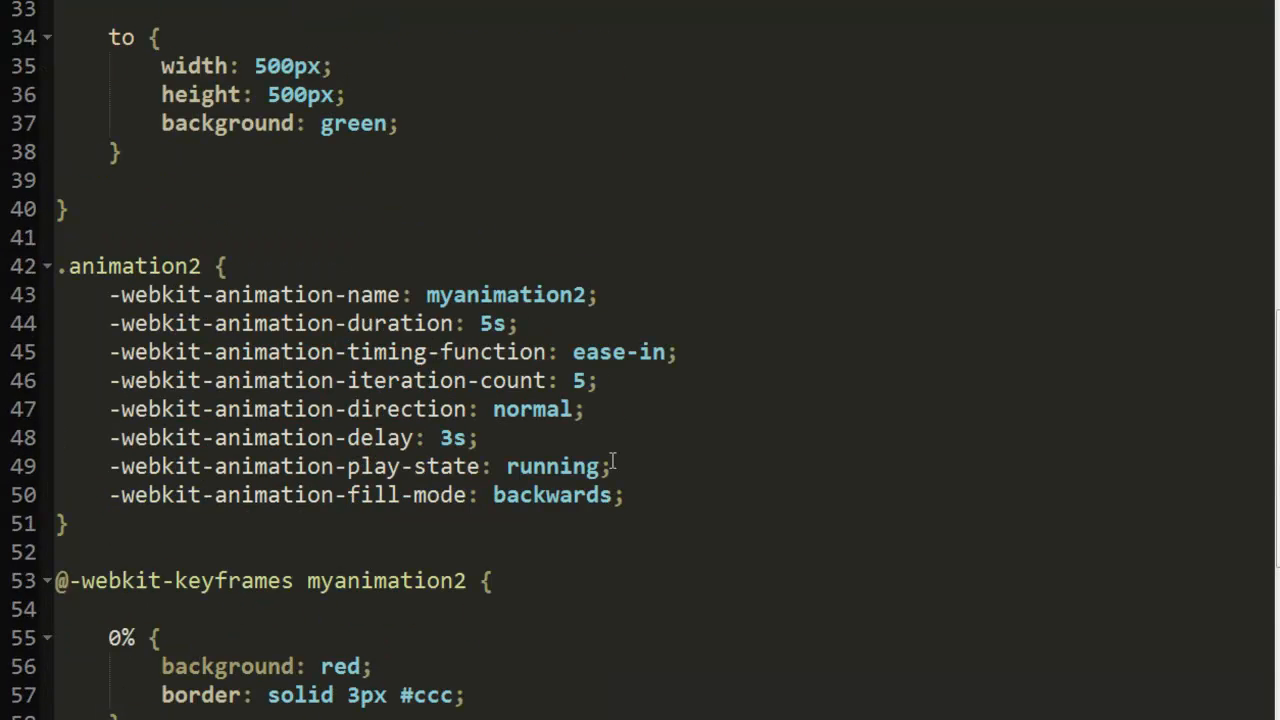
{"action": "mouse_move", "coordinate": [143, 322]}
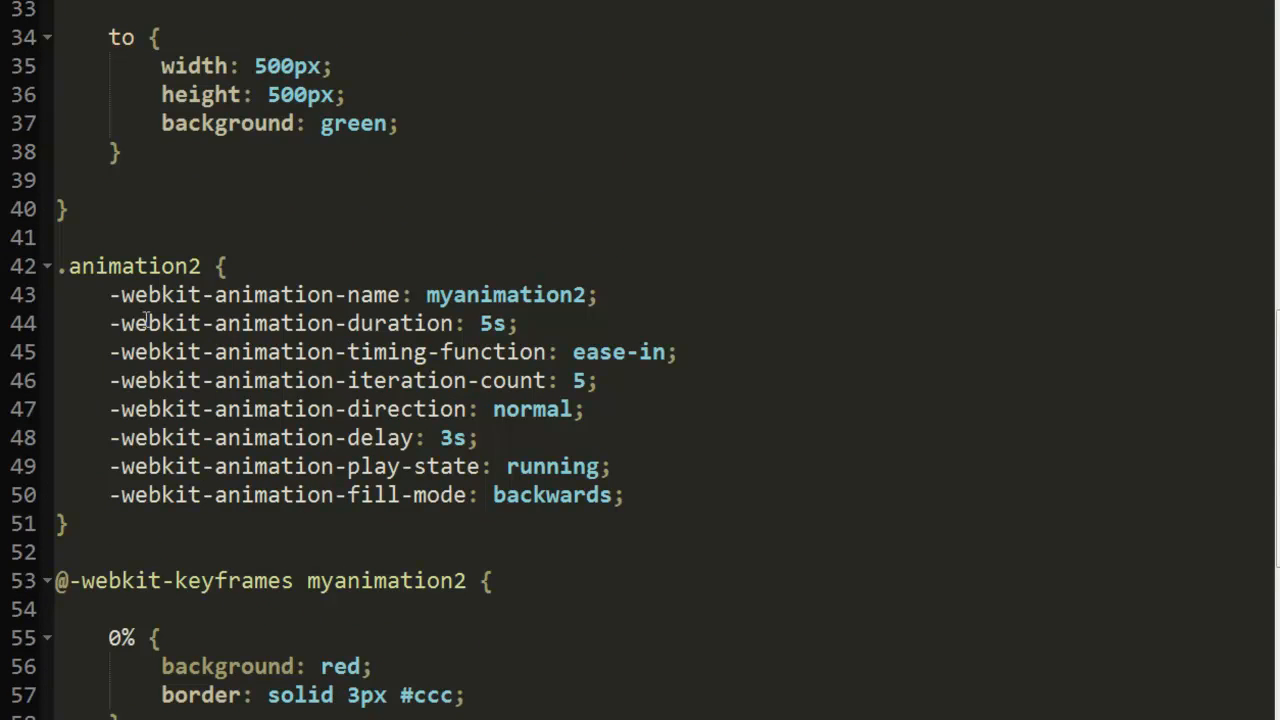
{"action": "mouse_move", "coordinate": [103, 294]}
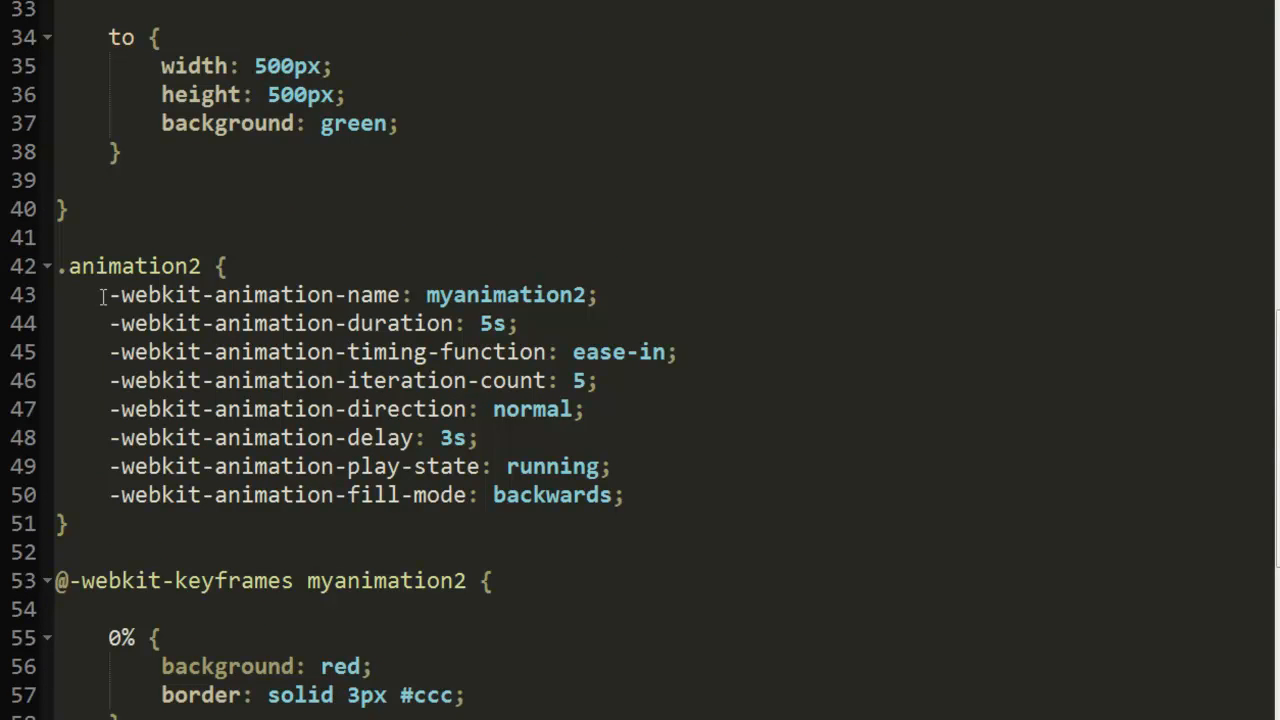
{"action": "mouse_move", "coordinate": [375, 352]}
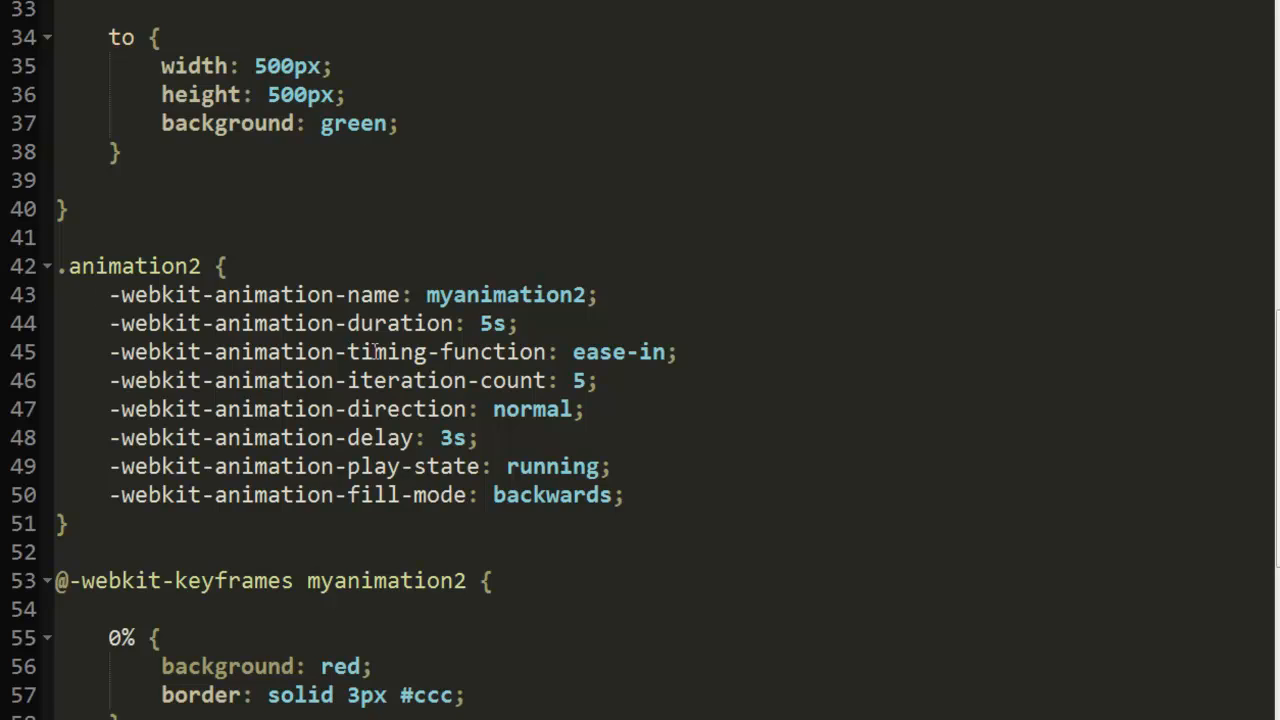
{"action": "scroll", "scroll_direction": "up", "scroll_amount": 3}
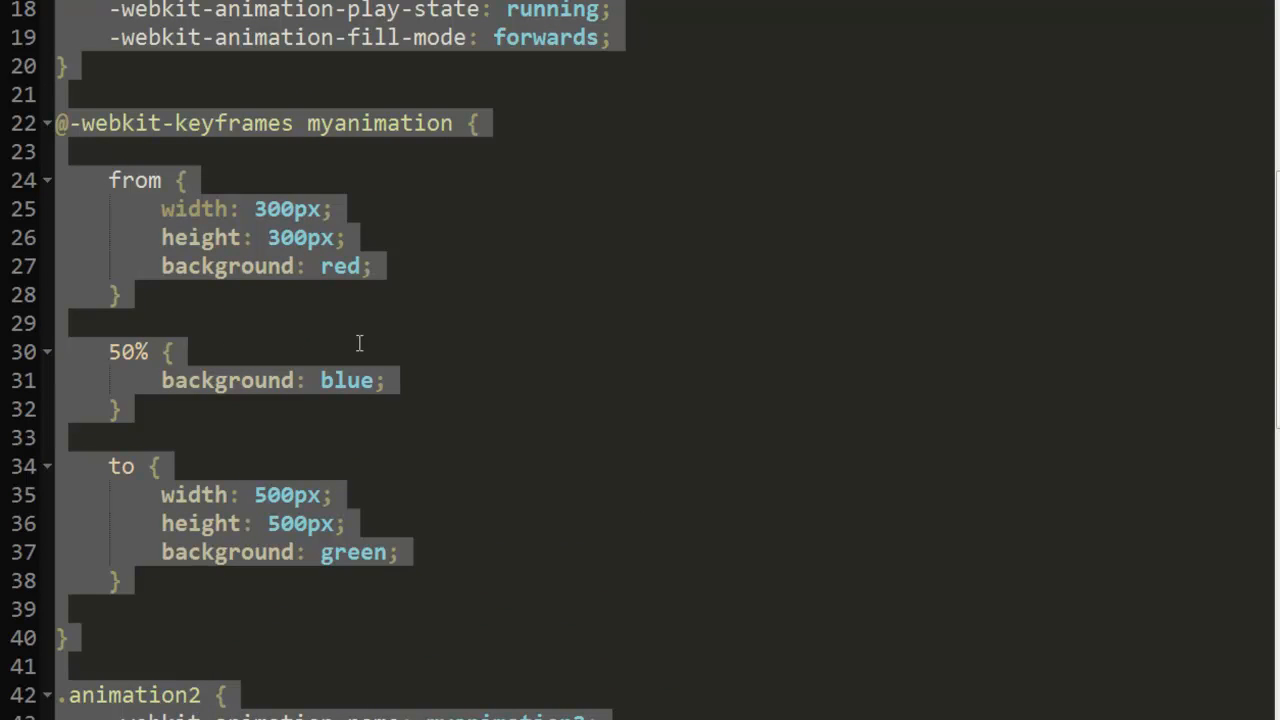
{"action": "mouse_move", "coordinate": [447, 415]}
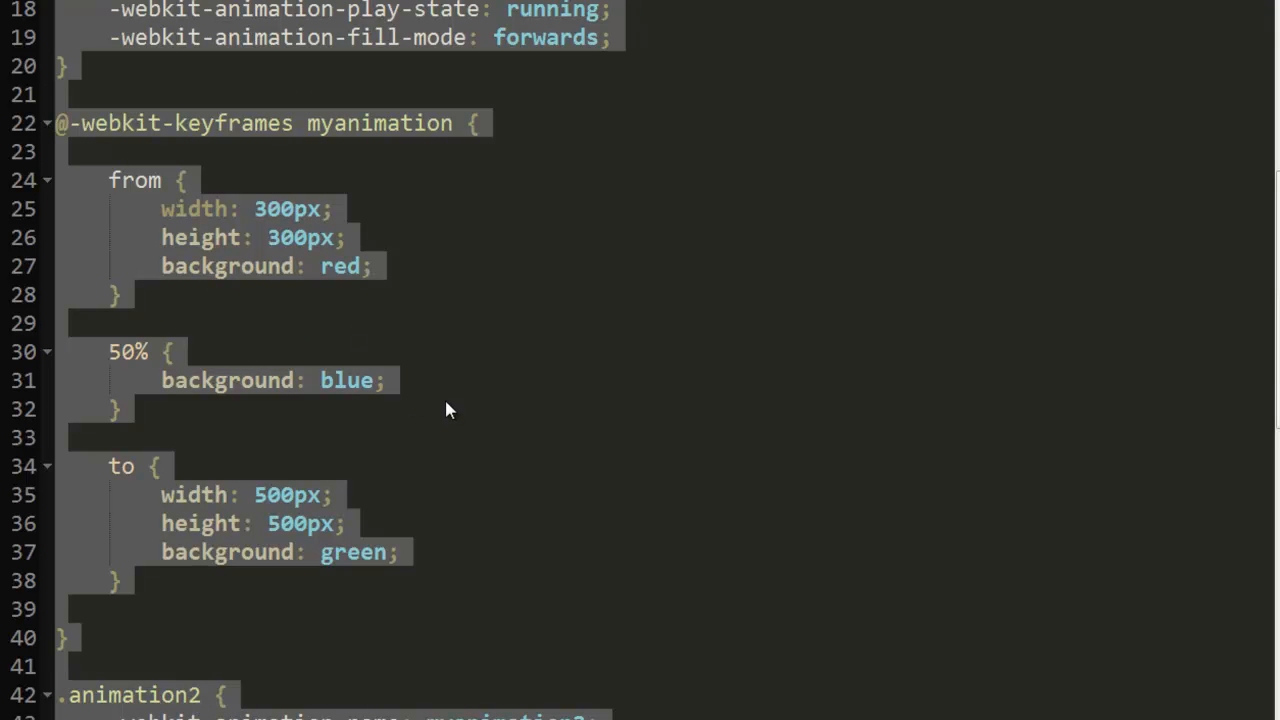
Scroll up through the keyframes-code.css stylesheet in Notepad++.
{"action": "scroll", "scroll_direction": "up", "scroll_amount": 3}
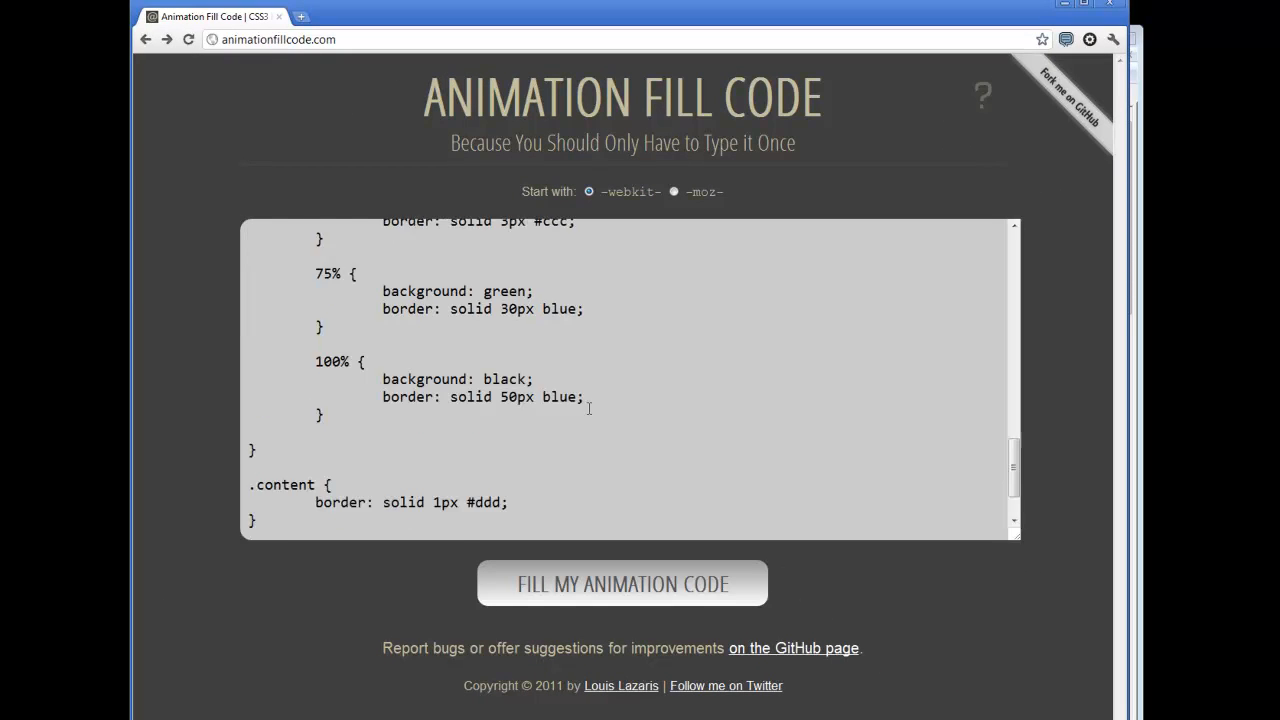
Scroll the pasted CSS back up to the .container, link styles and .animation rule.
{"action": "scroll", "scroll_direction": "up", "scroll_amount": 3}
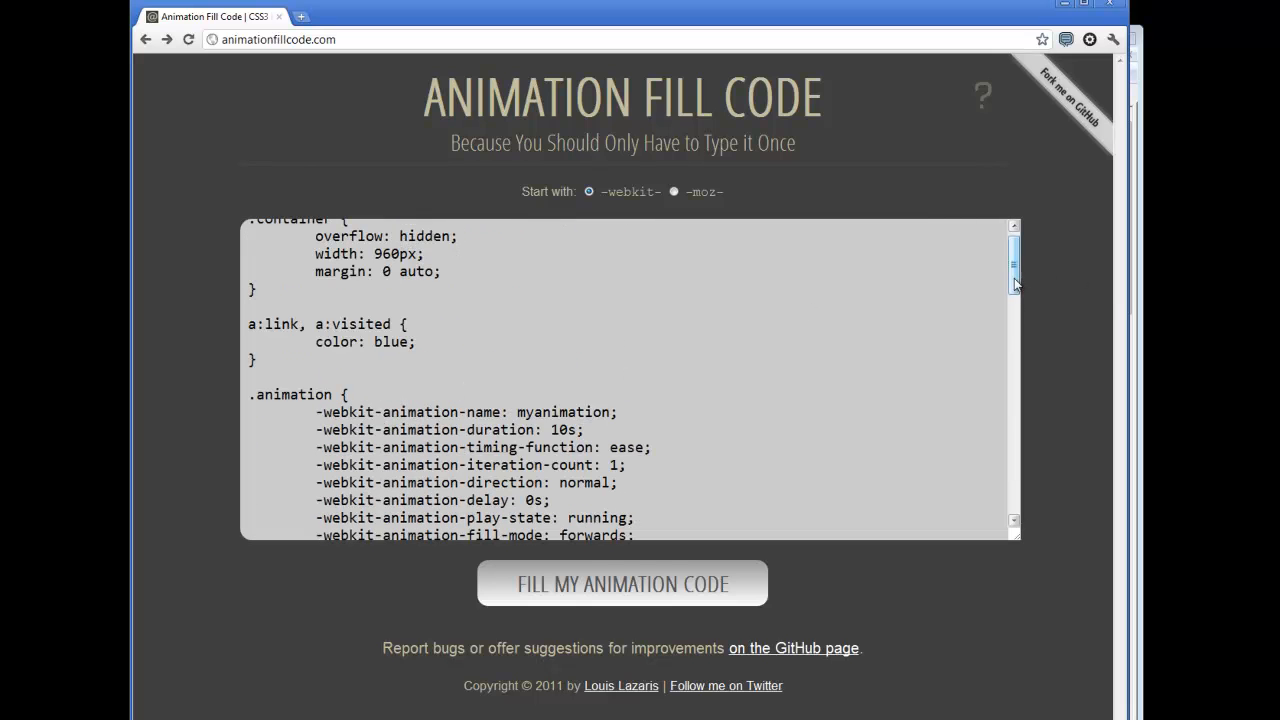
{"action": "scroll", "scroll_direction": "up", "scroll_amount": 3}
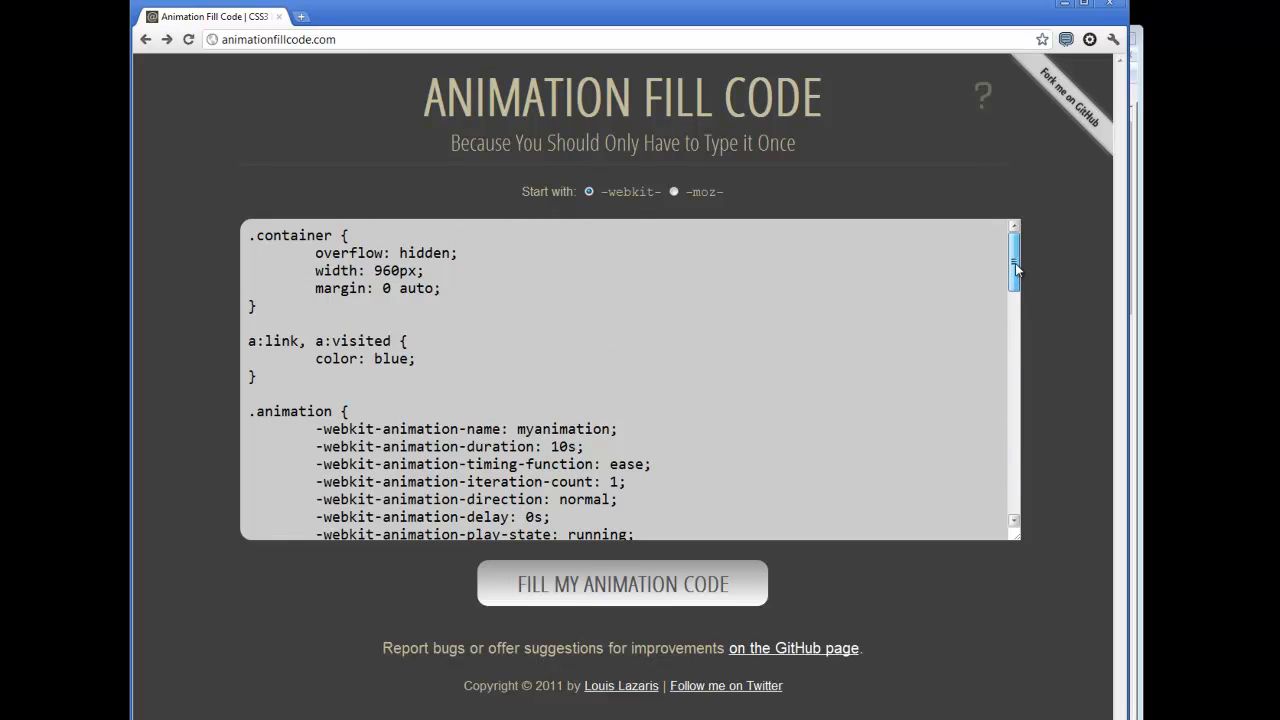
{"action": "mouse_move", "coordinate": [959, 326]}
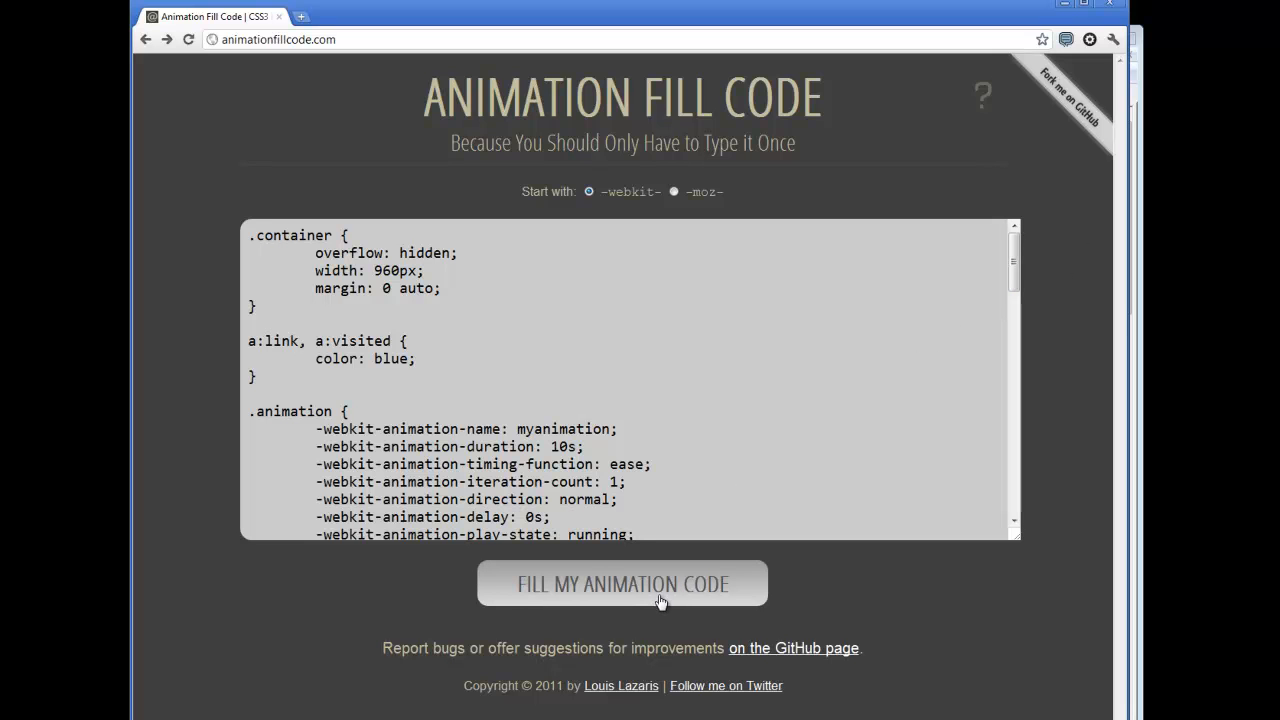
Generate the prefixed animation code from -webkit- and select all of the filled CSS.
{"action": "left_click", "coordinate": [622, 584]}
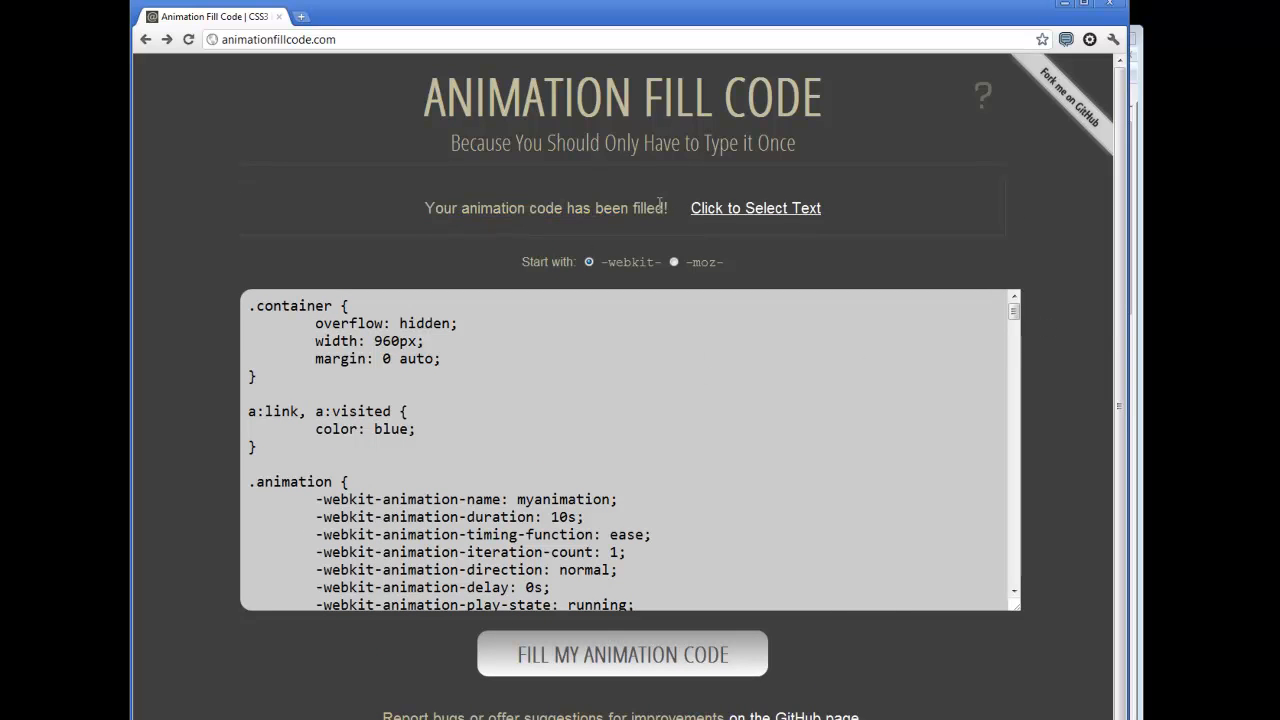
{"action": "mouse_move", "coordinate": [592, 253]}
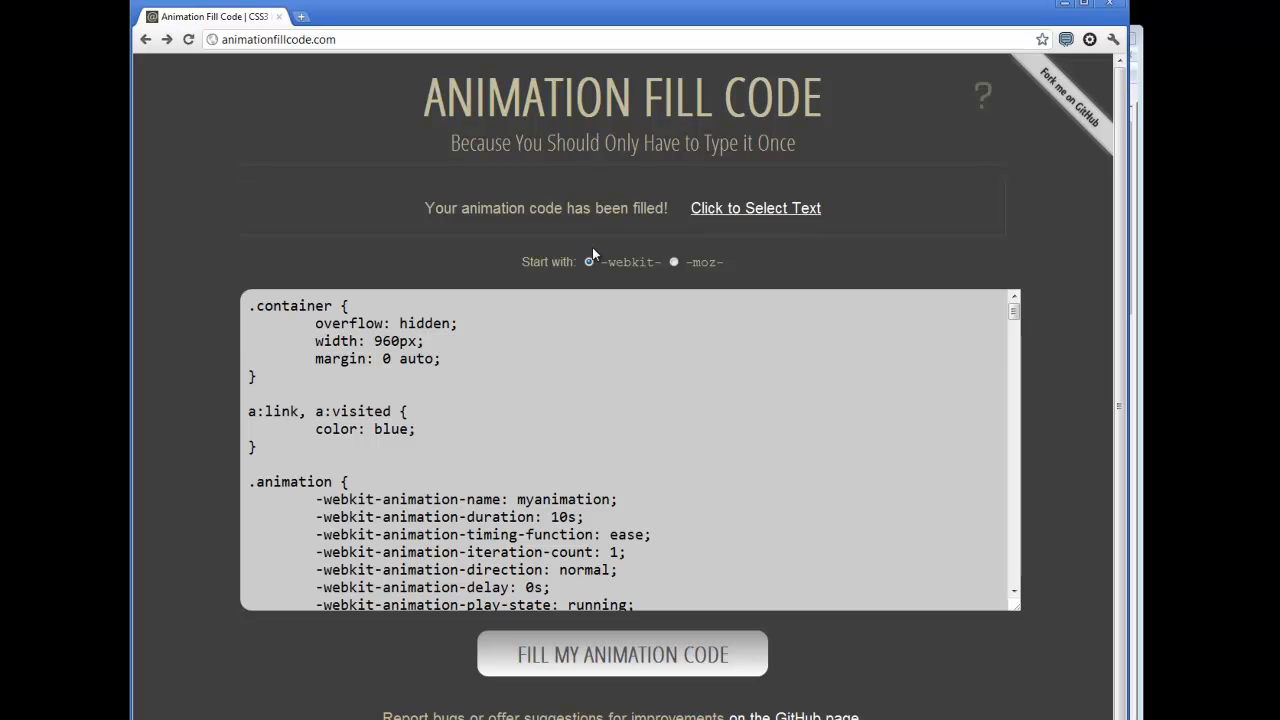
{"action": "left_click", "coordinate": [755, 208]}
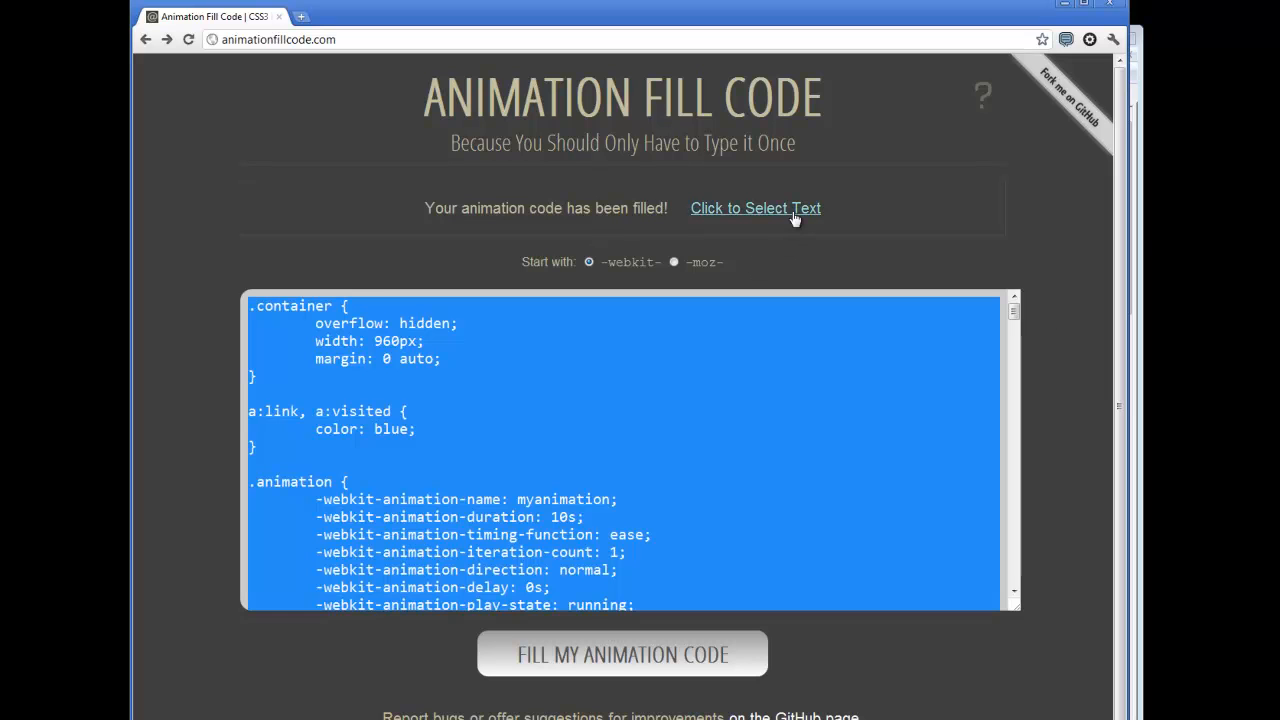
{"action": "mouse_move", "coordinate": [1014, 310]}
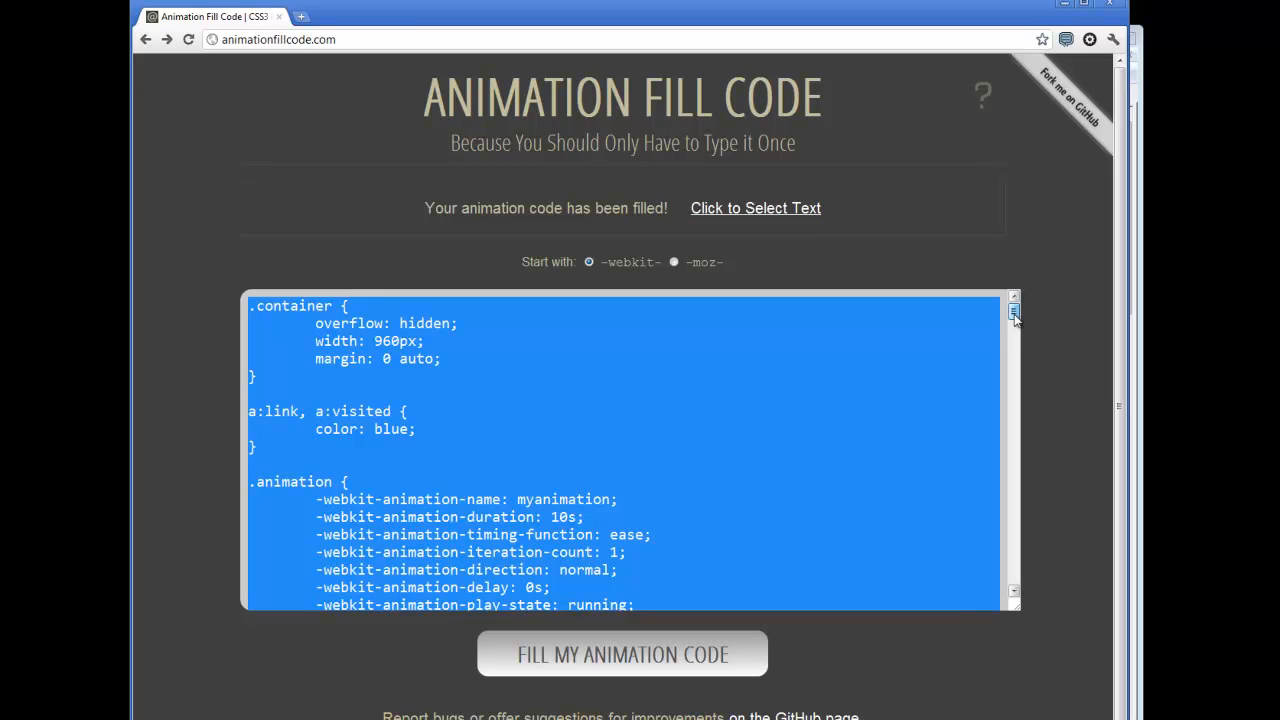
{"action": "scroll", "scroll_direction": "down", "scroll_amount": 3}
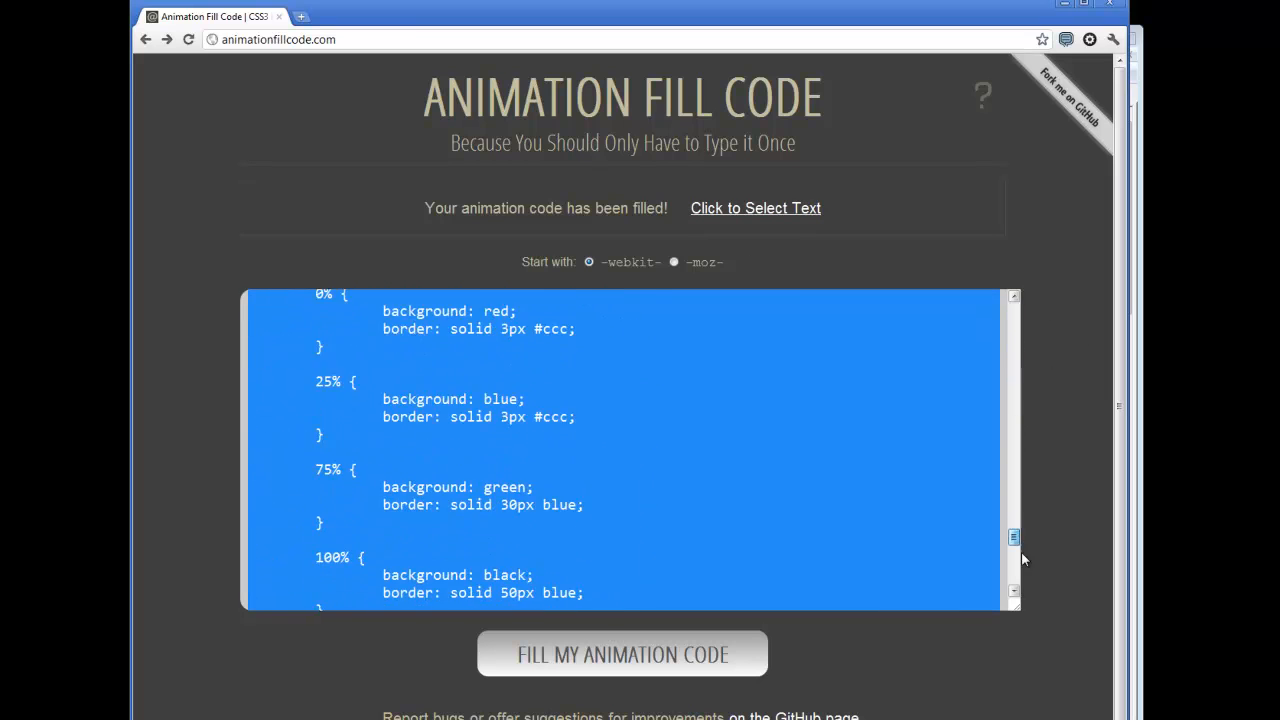
{"action": "scroll", "scroll_direction": "up", "scroll_amount": 3}
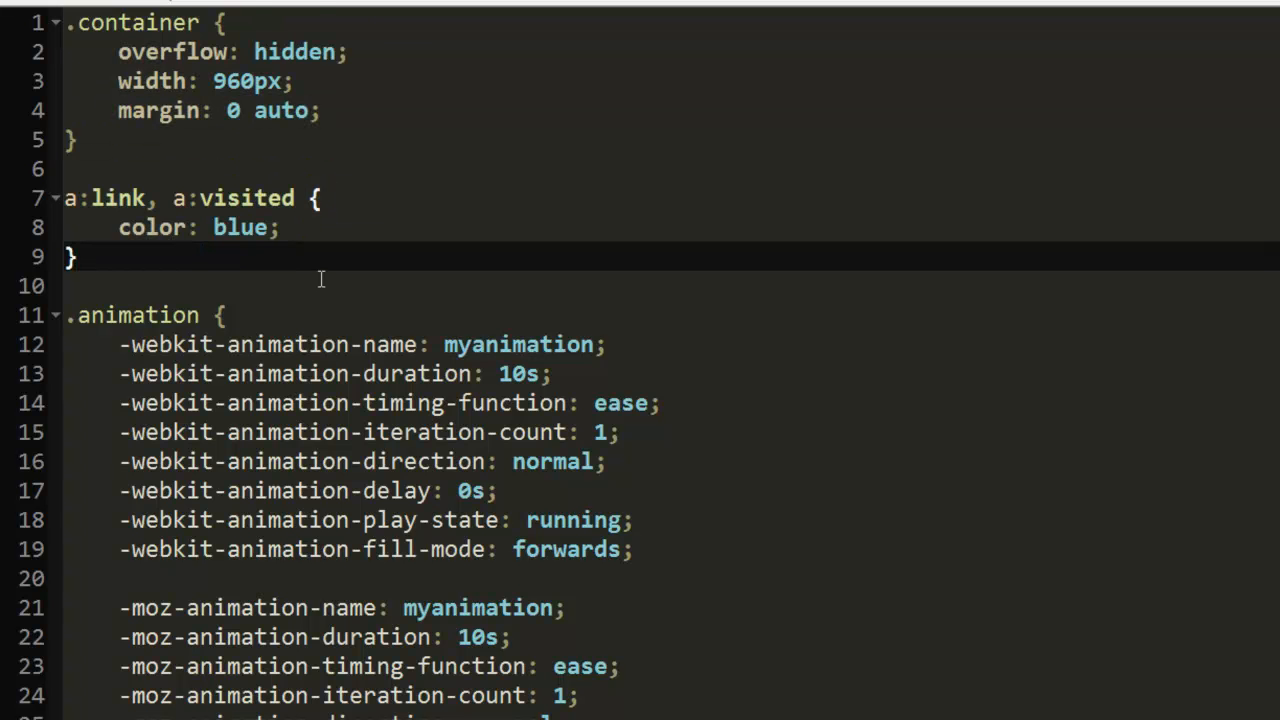
Highlight the -webkit- animation property block in the .animation rule.
{"action": "scroll", "scroll_direction": "down", "scroll_amount": 3}
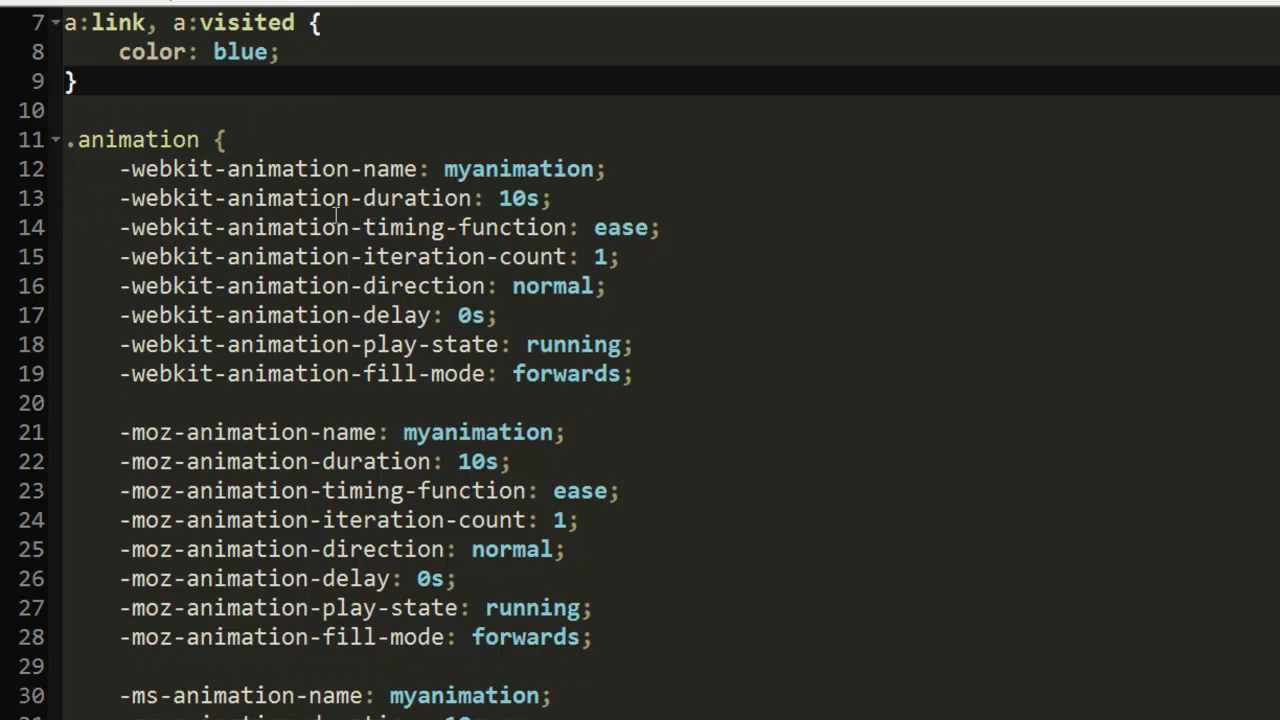
{"action": "left_click_drag", "start_coordinate": [120, 168], "coordinate": [565, 432]}
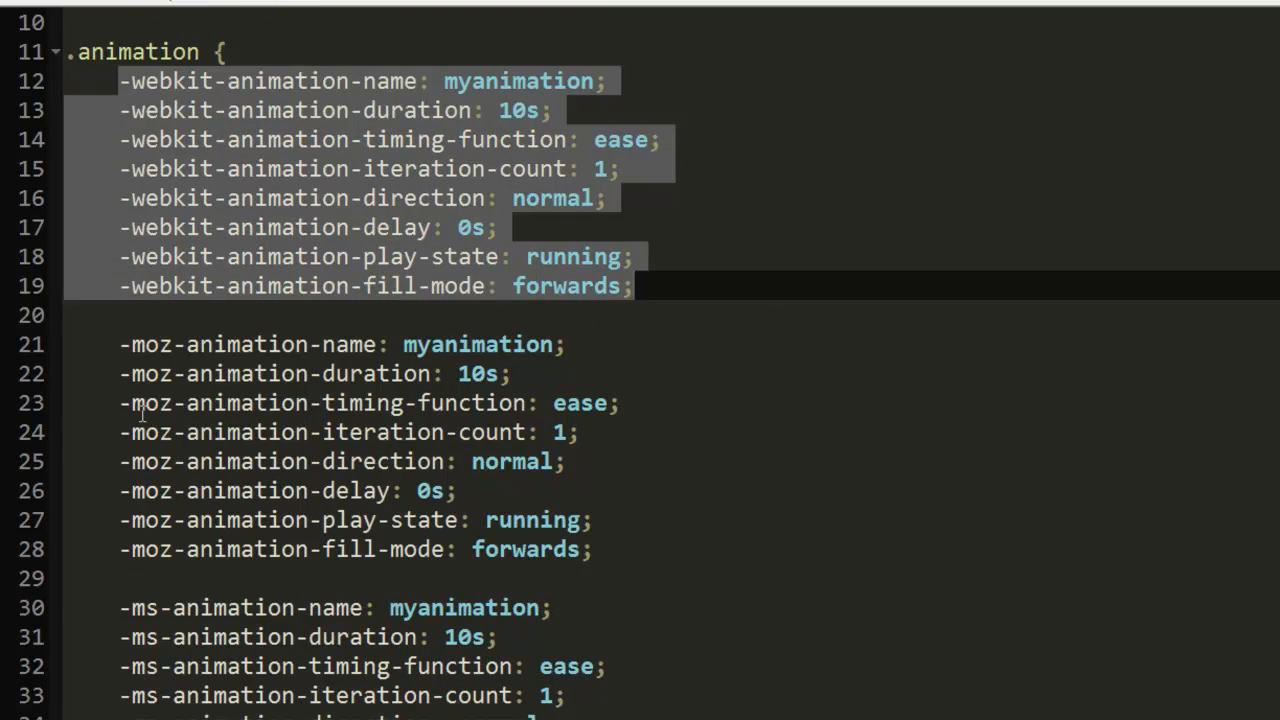
{"action": "scroll", "scroll_direction": "down", "scroll_amount": 3}
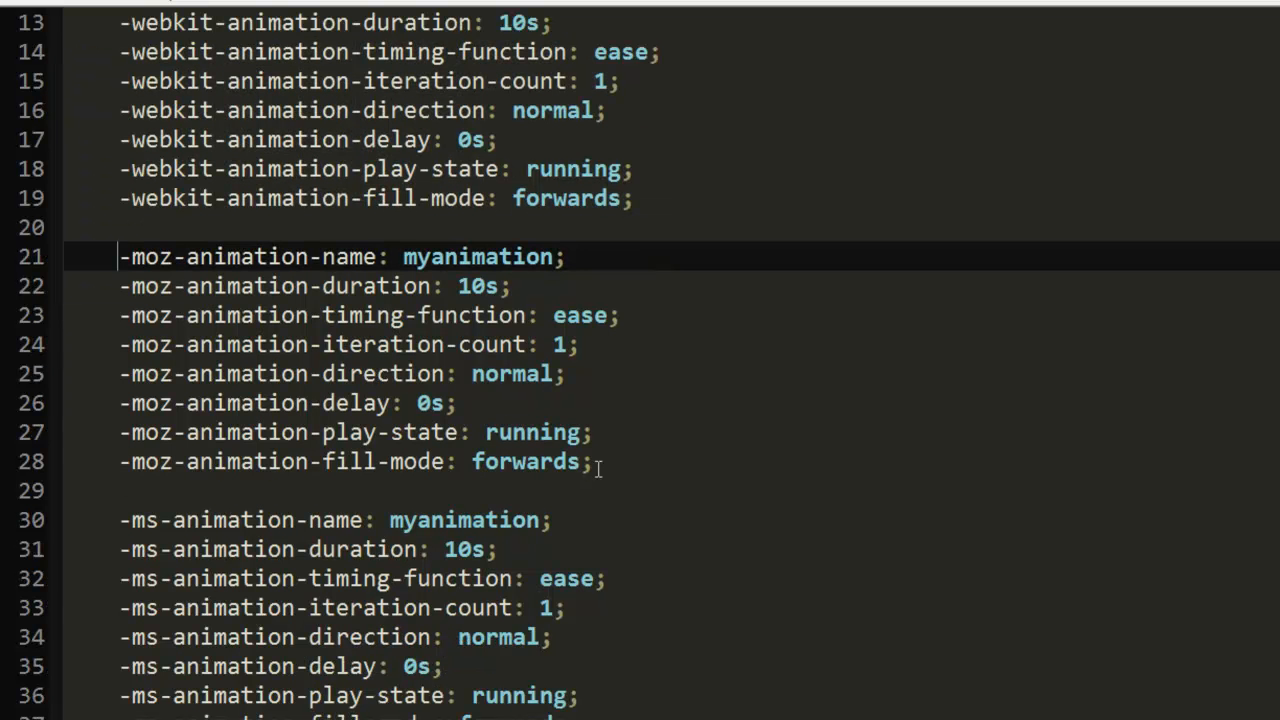
{"action": "scroll", "scroll_direction": "down", "scroll_amount": 3}
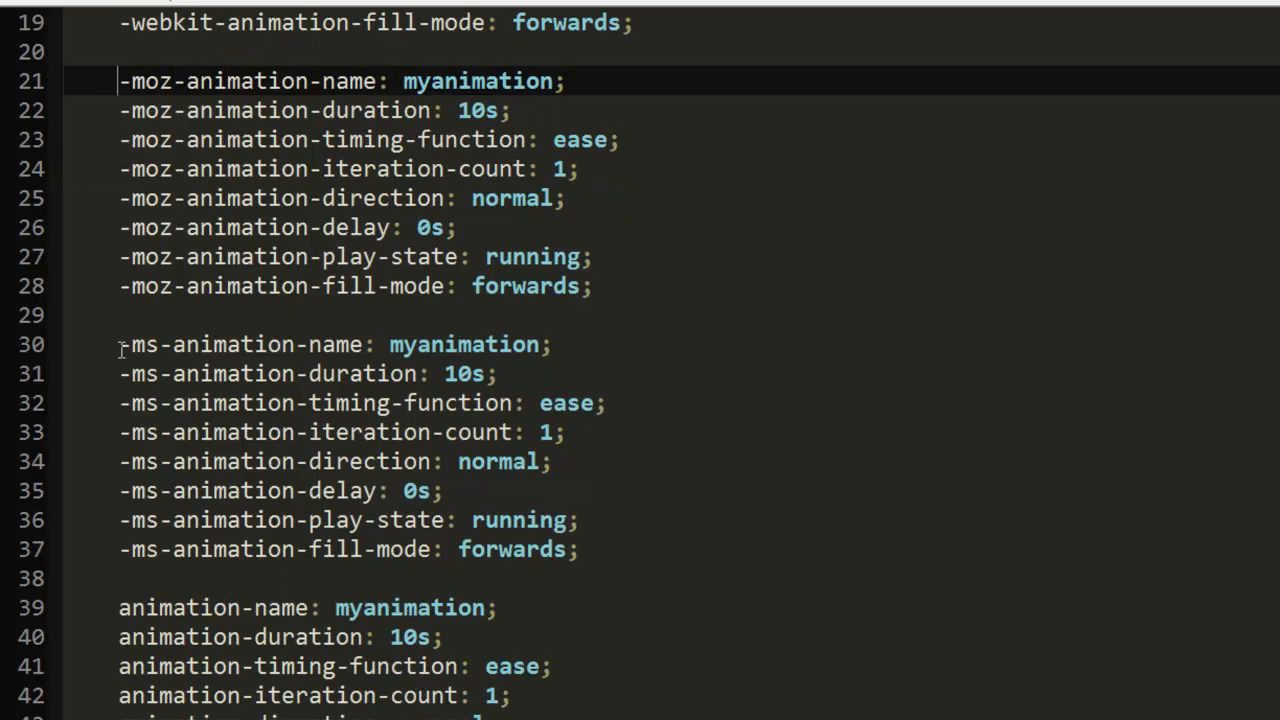
{"action": "mouse_move", "coordinate": [245, 461]}
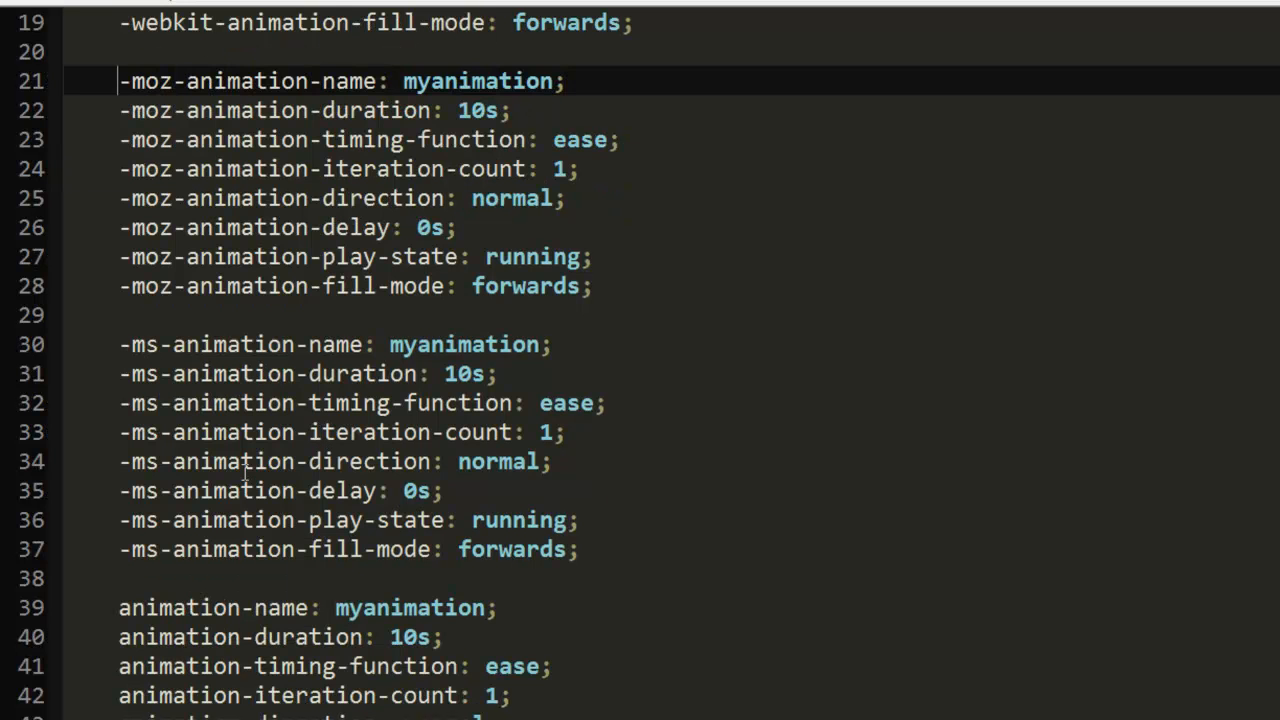
Highlight the unprefixed animation properties below the -moz- and -ms- sets, then clear the selection.
{"action": "scroll", "scroll_direction": "down", "scroll_amount": 3}
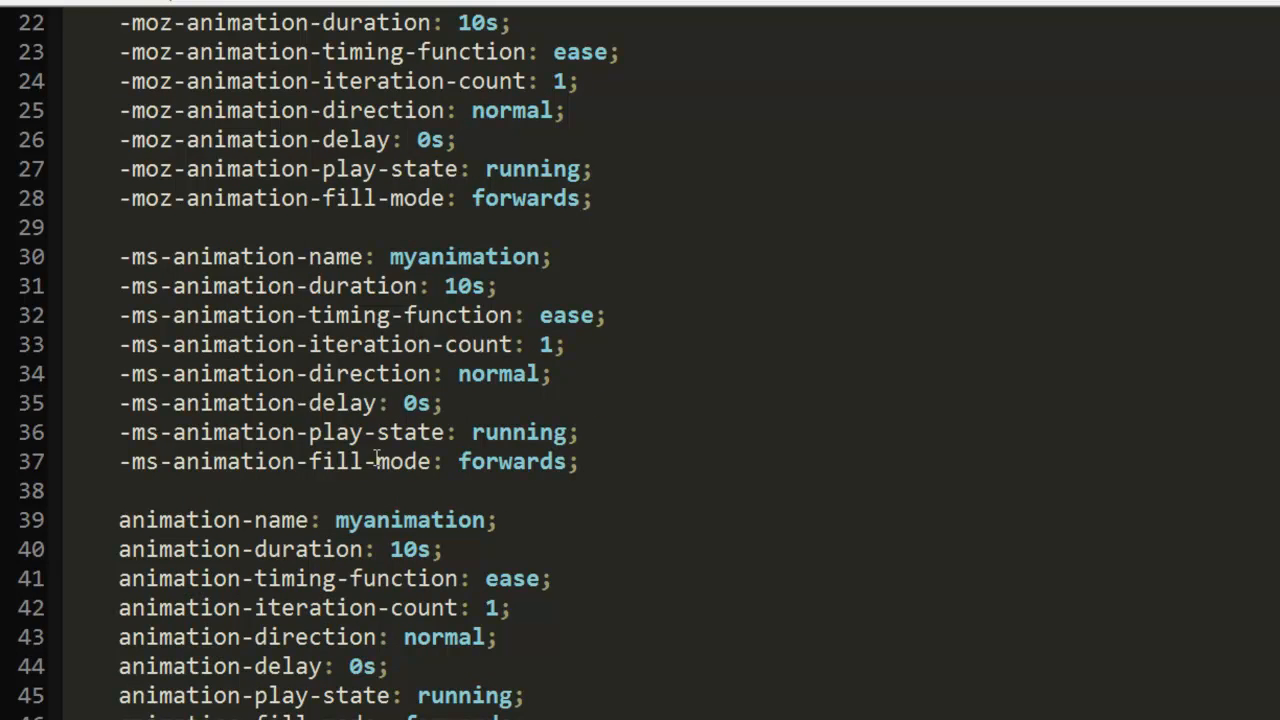
{"action": "scroll", "scroll_direction": "down", "scroll_amount": 3}
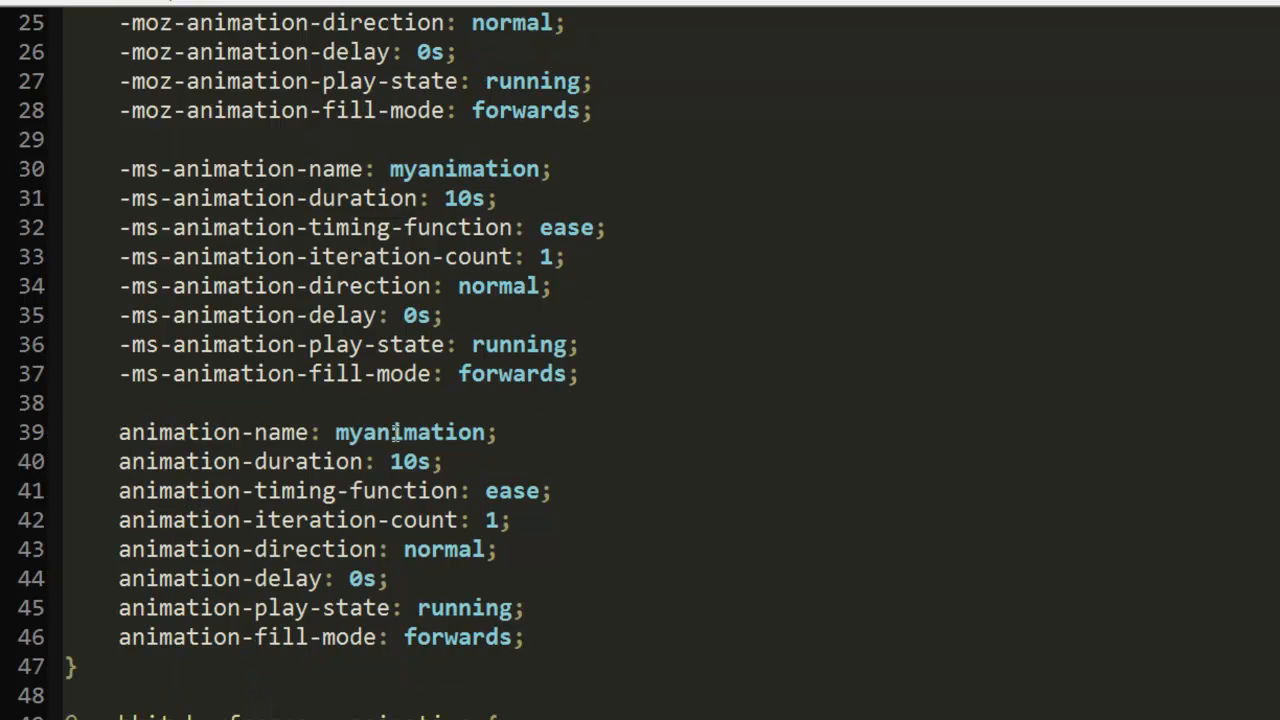
{"action": "mouse_move", "coordinate": [127, 437]}
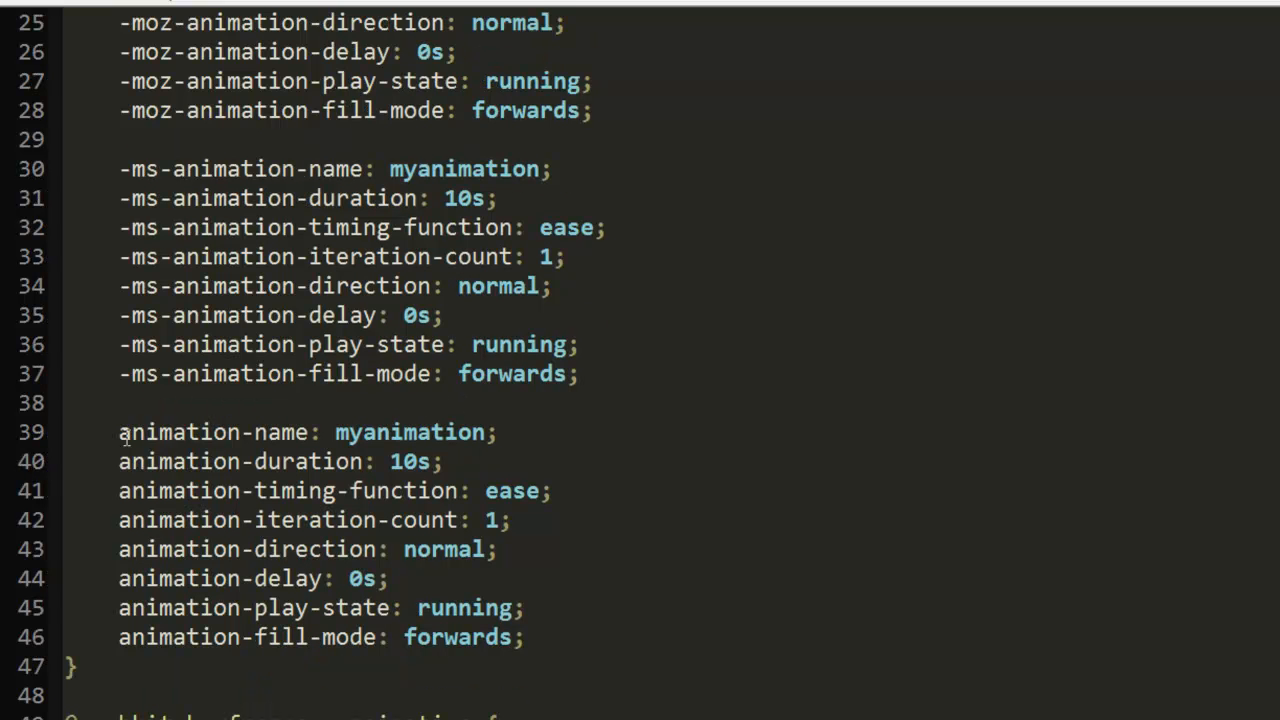
{"action": "left_click_drag", "start_coordinate": [118, 432], "coordinate": [524, 637]}
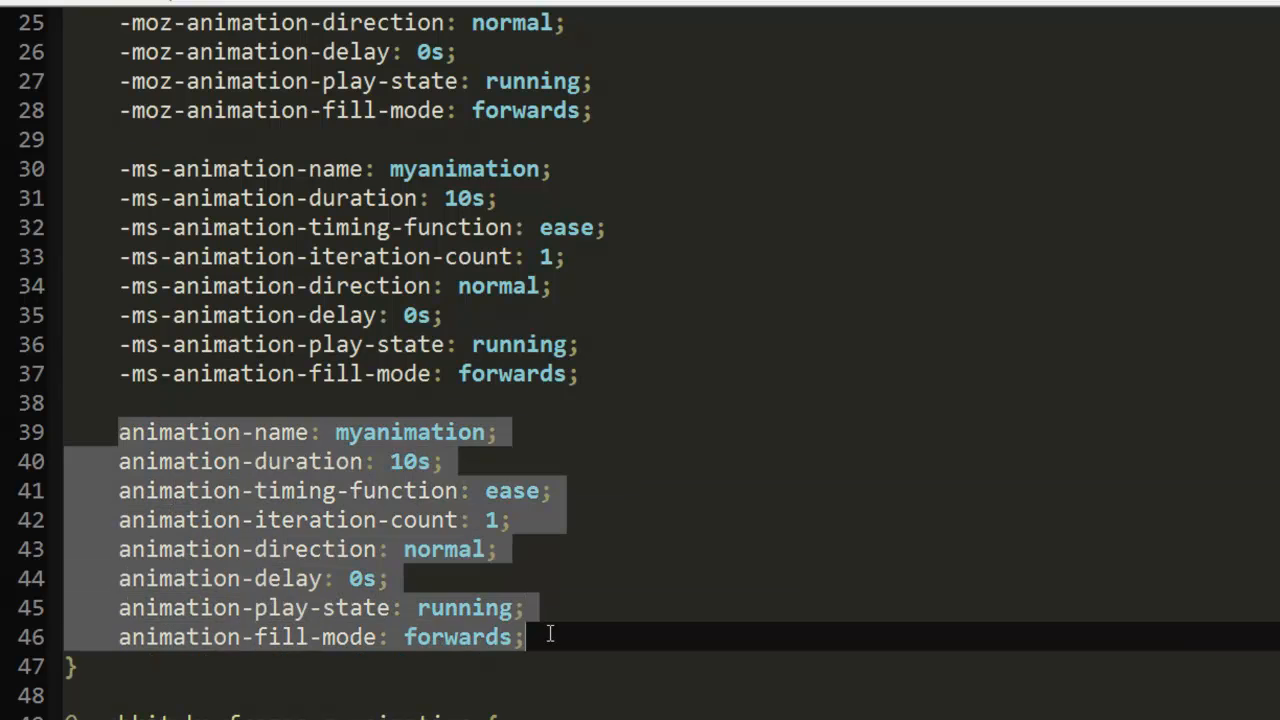
{"action": "left_click", "coordinate": [120, 432]}
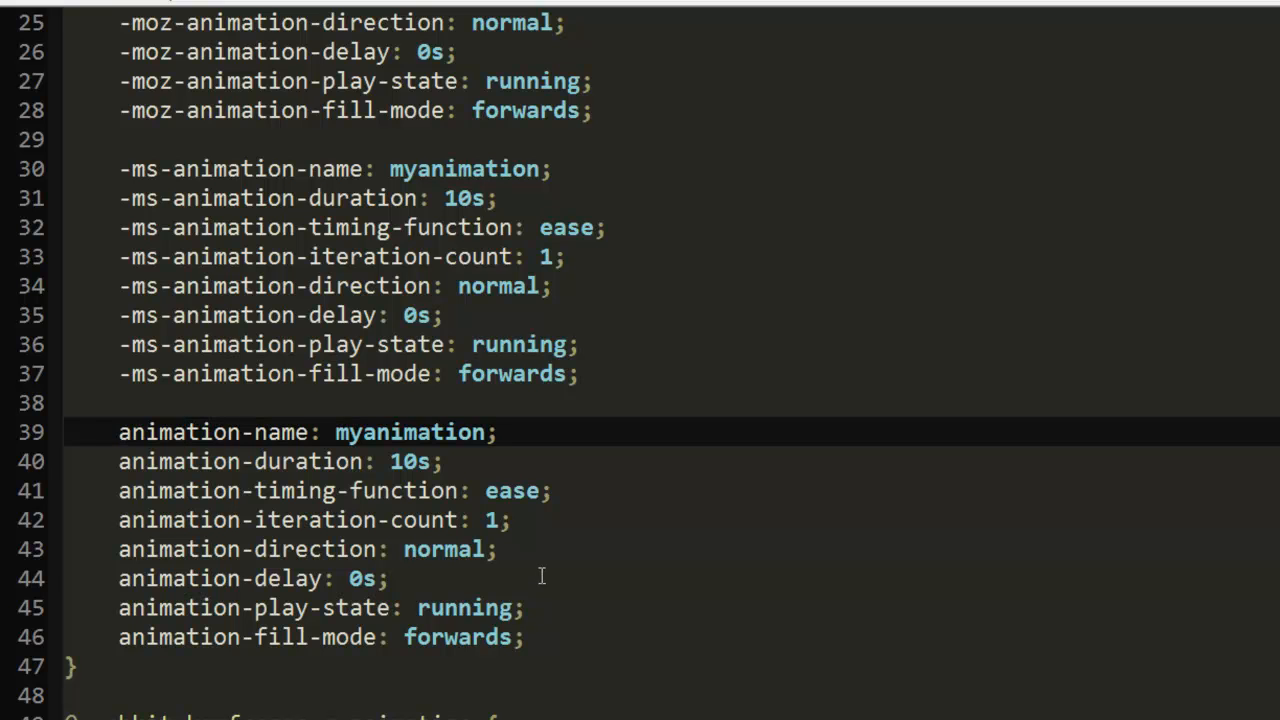
{"action": "mouse_move", "coordinate": [680, 536]}
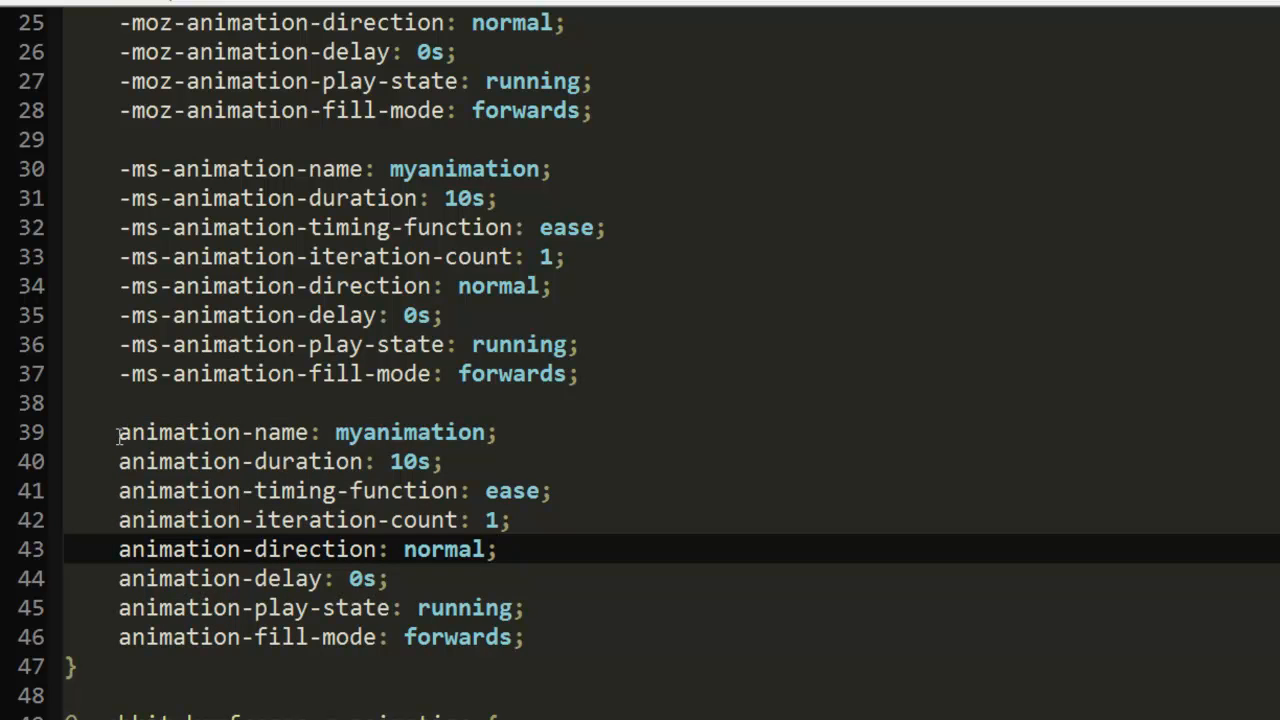
{"action": "left_click", "coordinate": [540, 637]}
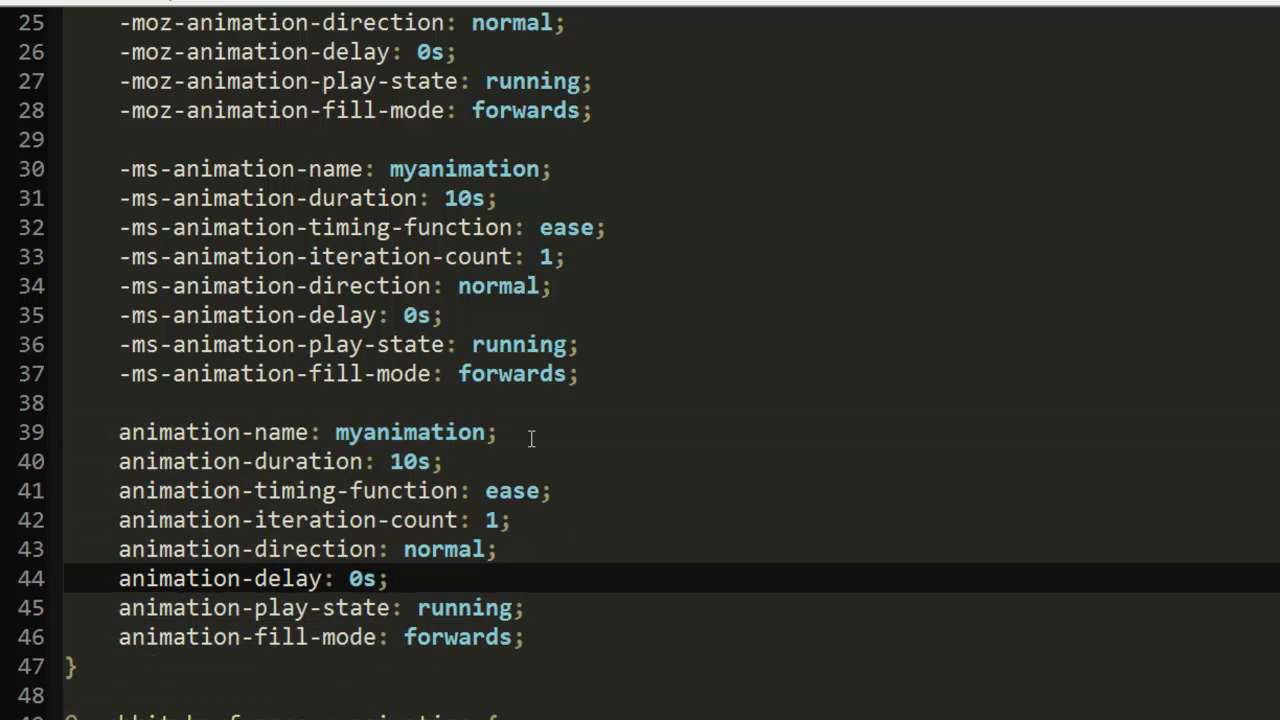
{"action": "scroll", "scroll_direction": "up", "scroll_amount": 3}
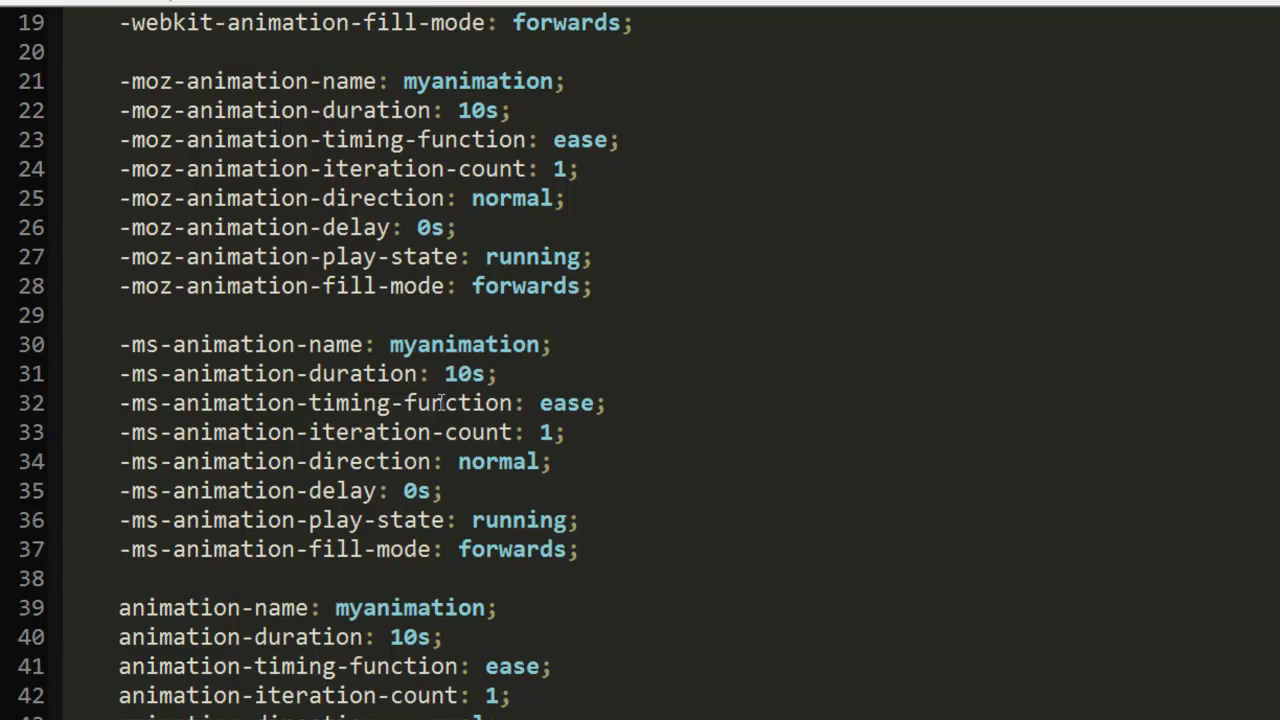
{"action": "scroll", "scroll_direction": "up", "scroll_amount": 3}
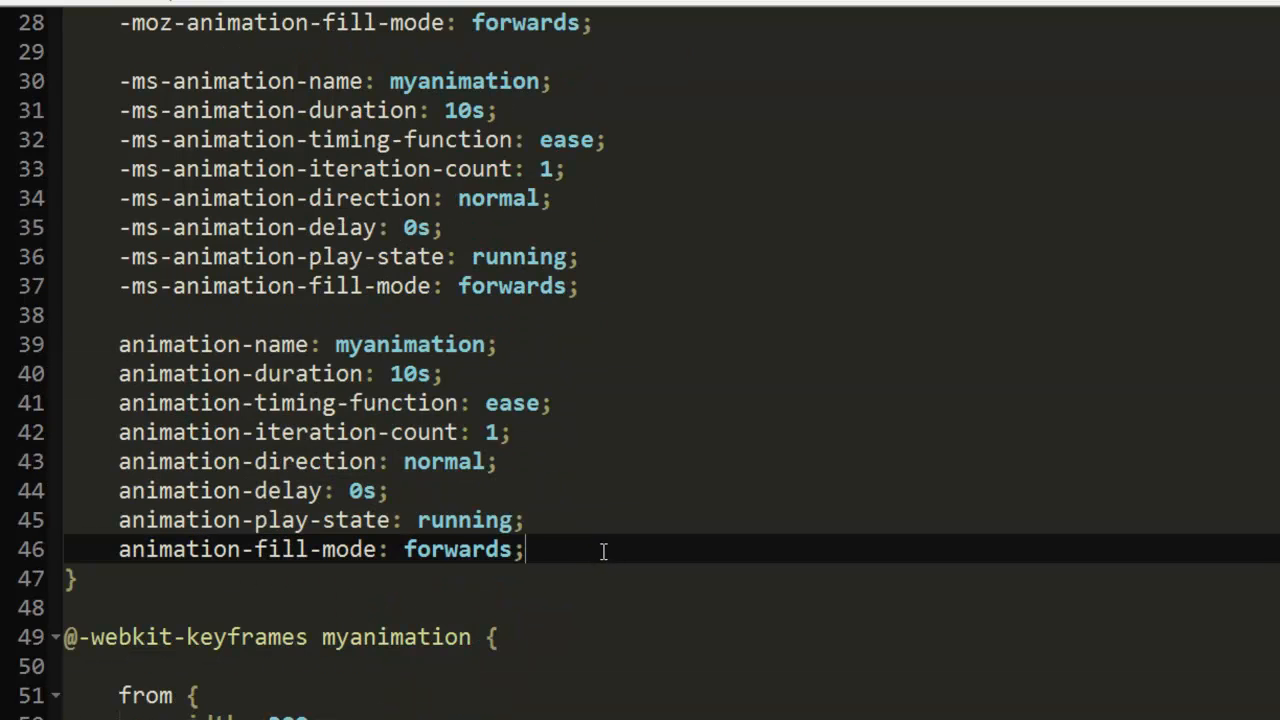
{"action": "scroll", "scroll_direction": "down", "scroll_amount": 3}
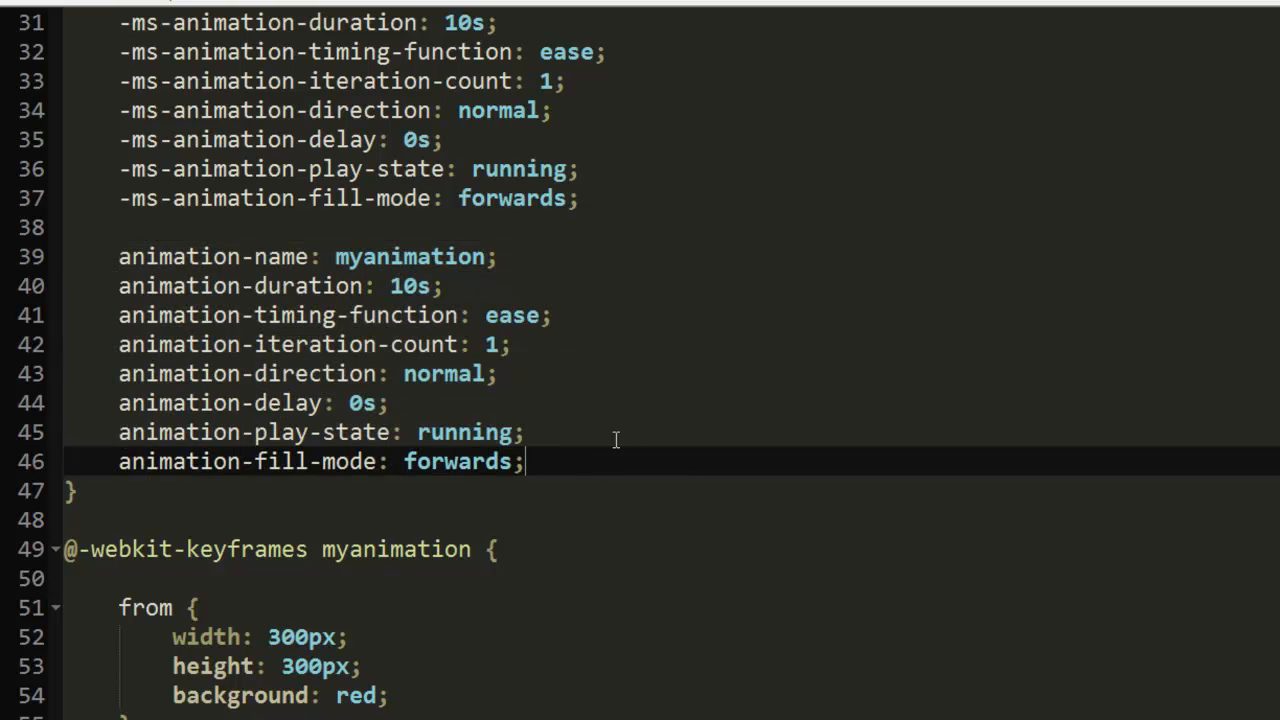
{"action": "scroll", "scroll_direction": "down", "scroll_amount": 3}
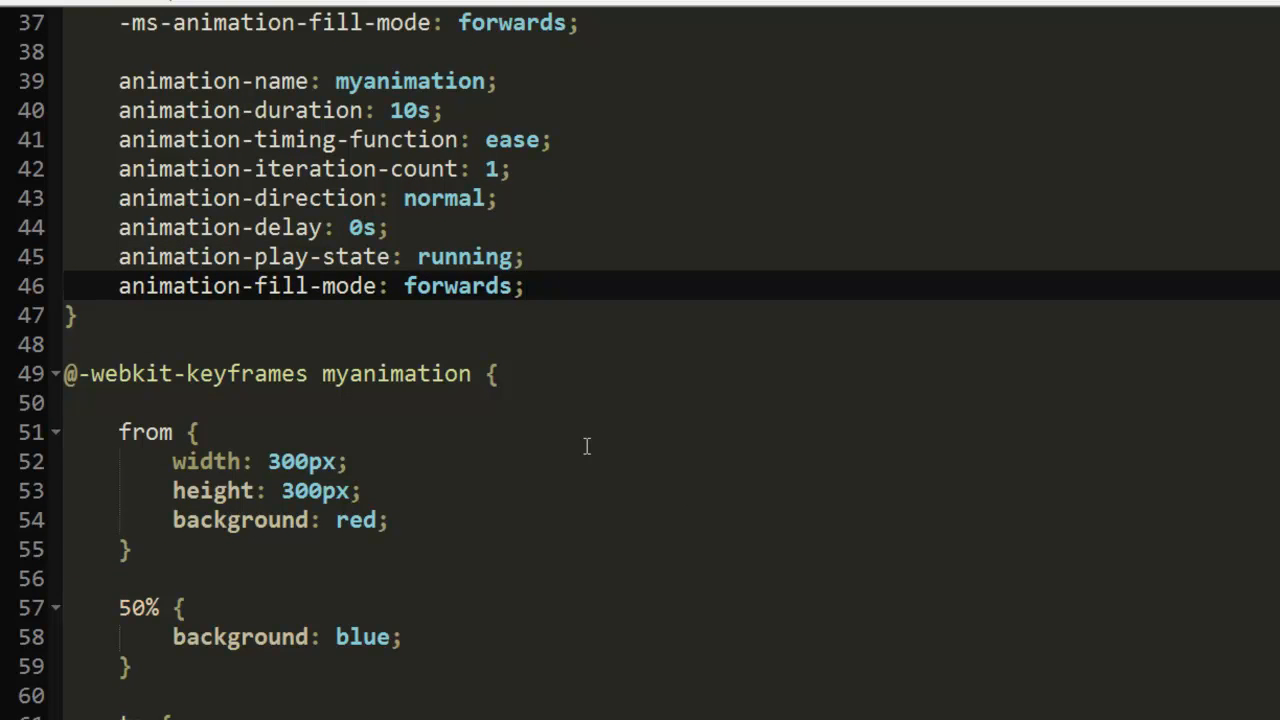
{"action": "scroll", "scroll_direction": "down", "scroll_amount": 3}
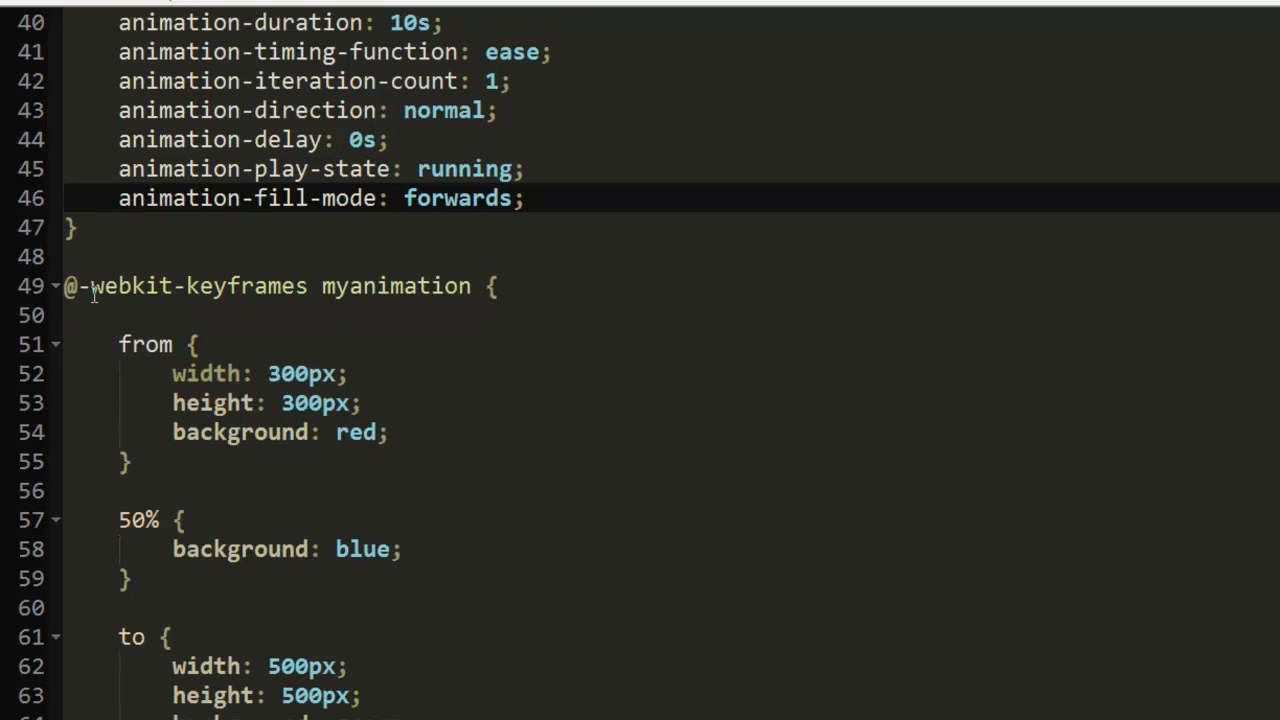
{"action": "scroll", "scroll_direction": "down", "scroll_amount": 3}
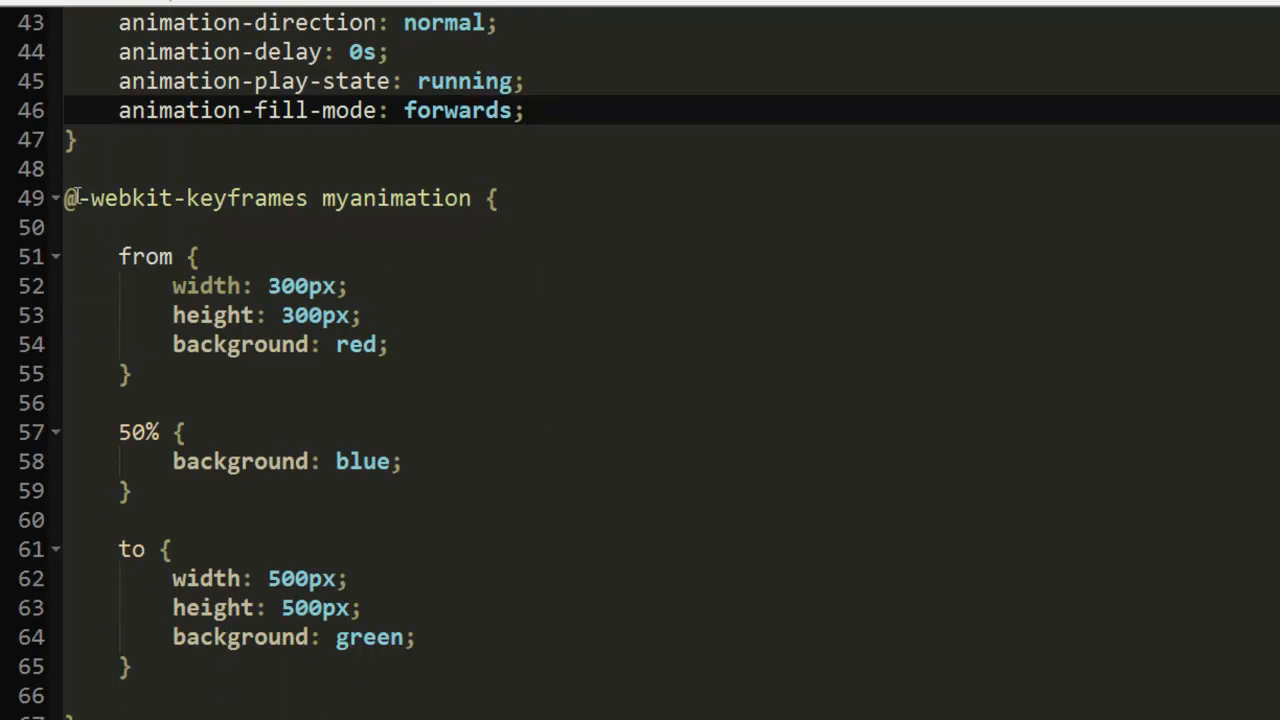
{"action": "scroll", "scroll_direction": "down", "scroll_amount": 3}
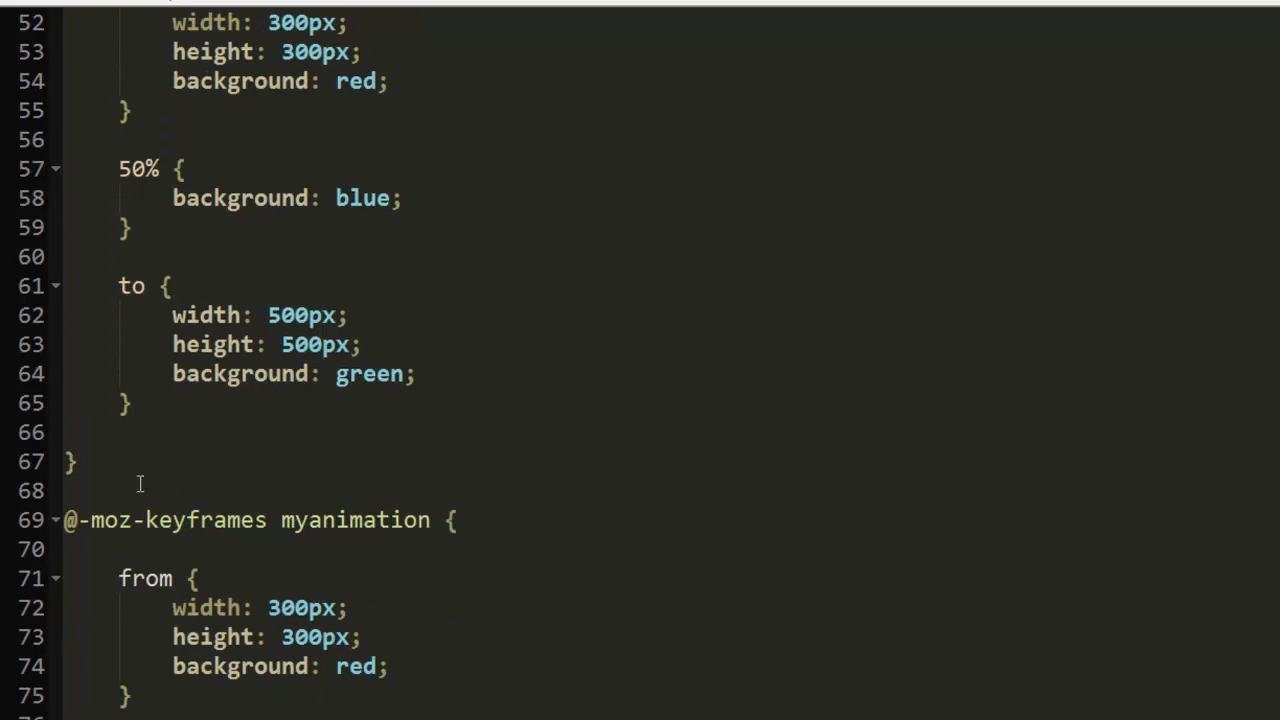
{"action": "scroll", "scroll_direction": "down", "scroll_amount": 3}
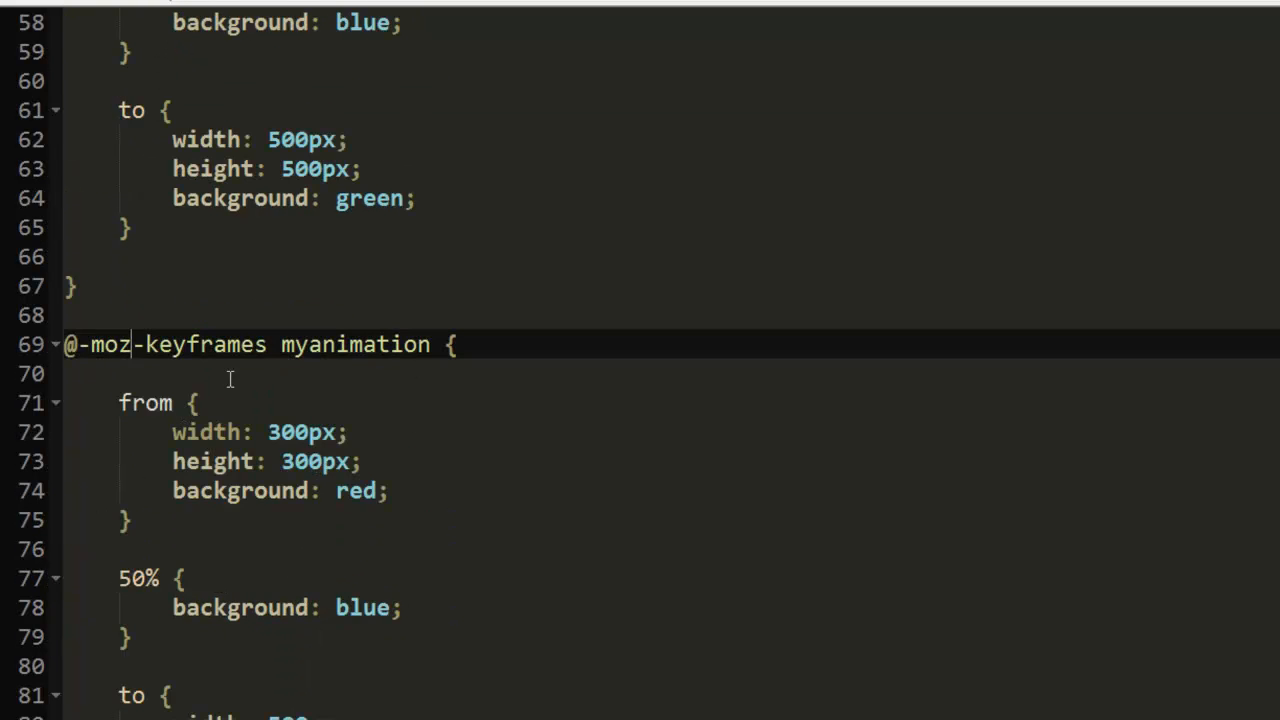
{"action": "scroll", "scroll_direction": "down", "scroll_amount": 3}
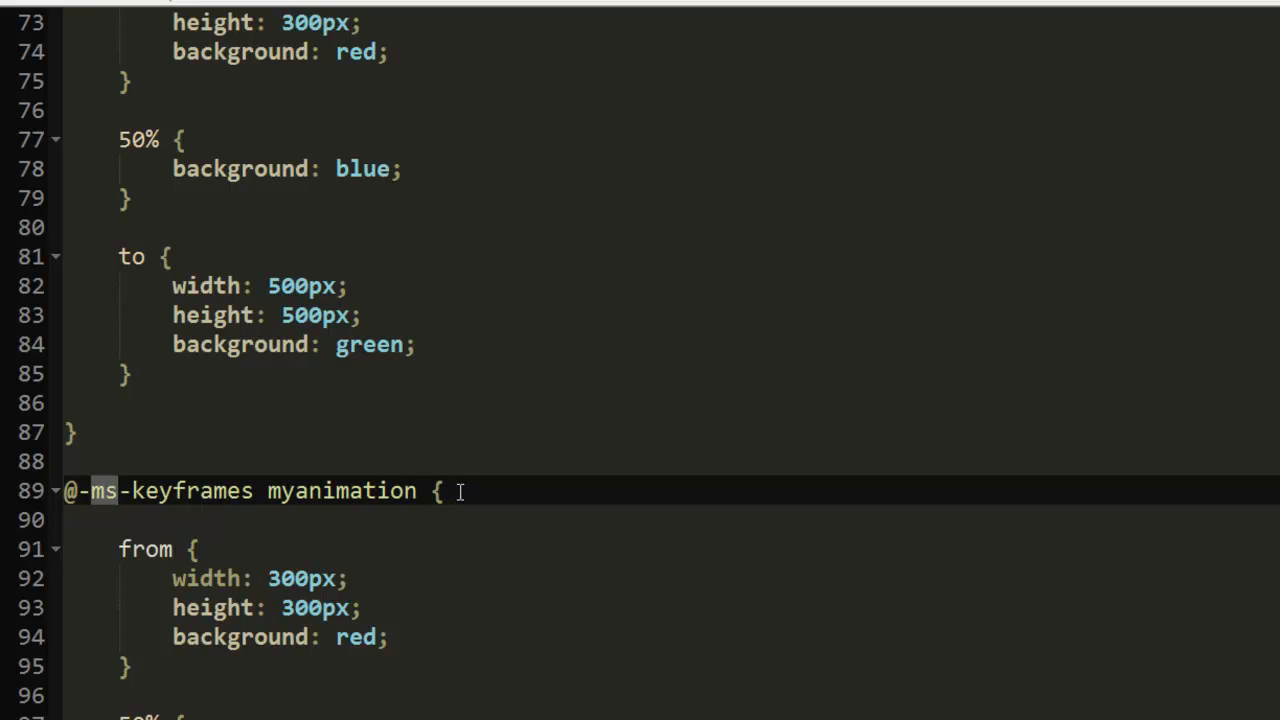
{"action": "scroll", "scroll_direction": "down", "scroll_amount": 3}
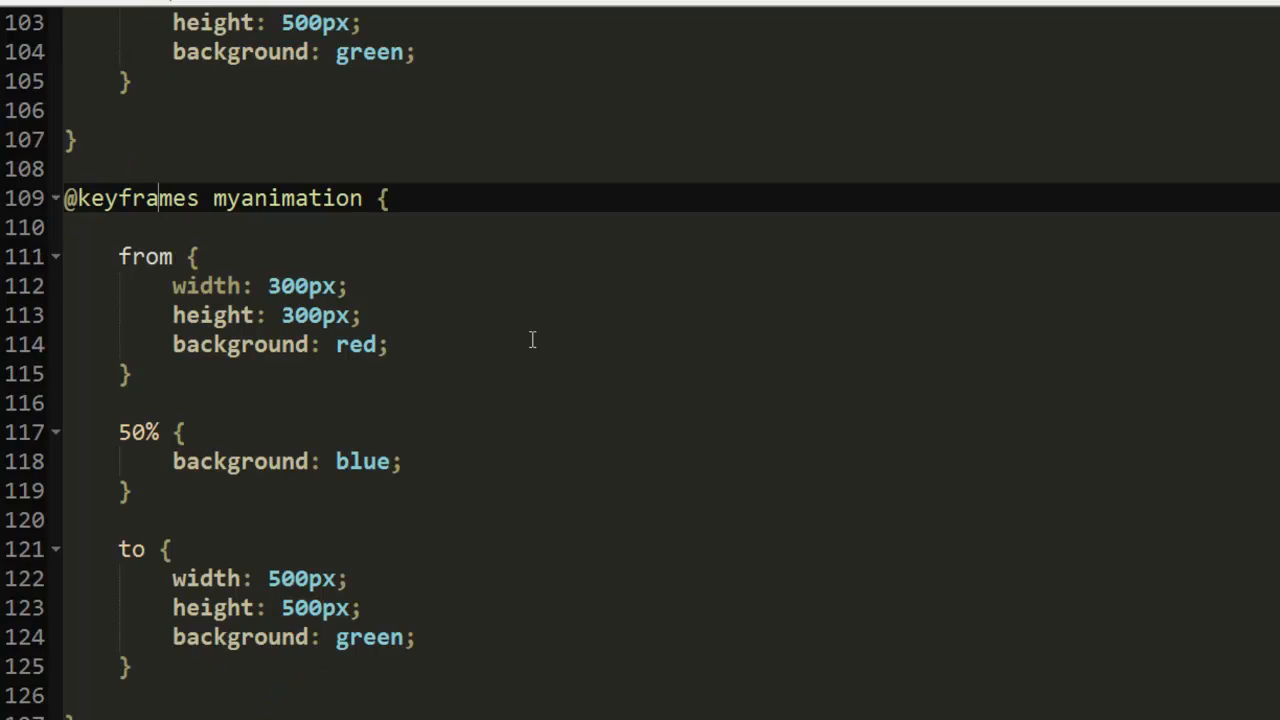
{"action": "scroll", "scroll_direction": "down", "scroll_amount": 3}
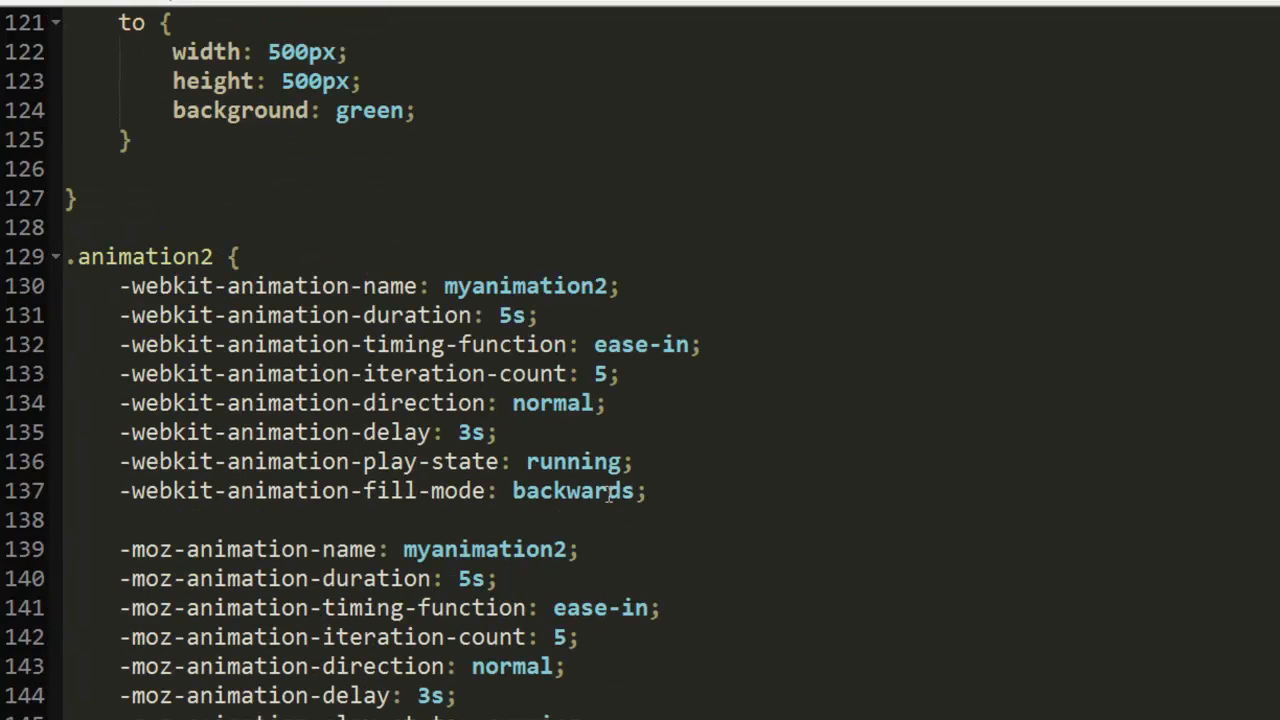
{"action": "scroll", "scroll_direction": "down", "scroll_amount": 3}
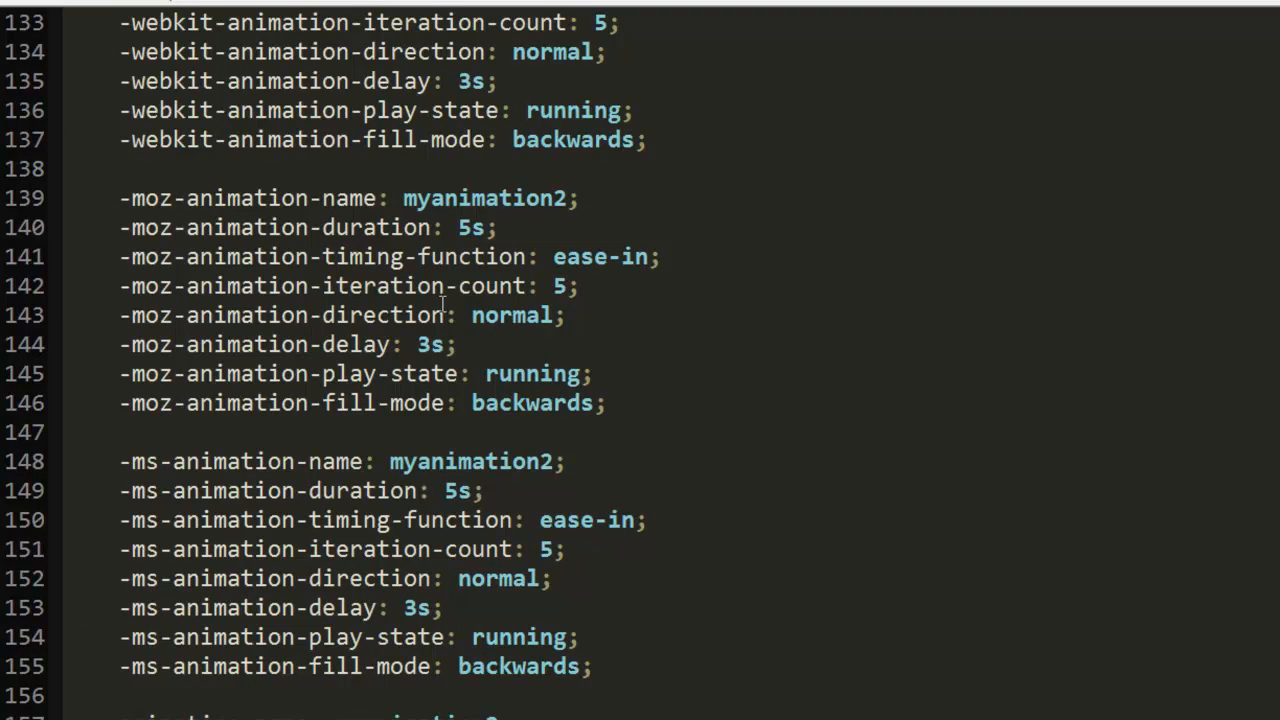
{"action": "scroll", "scroll_direction": "down", "scroll_amount": 3}
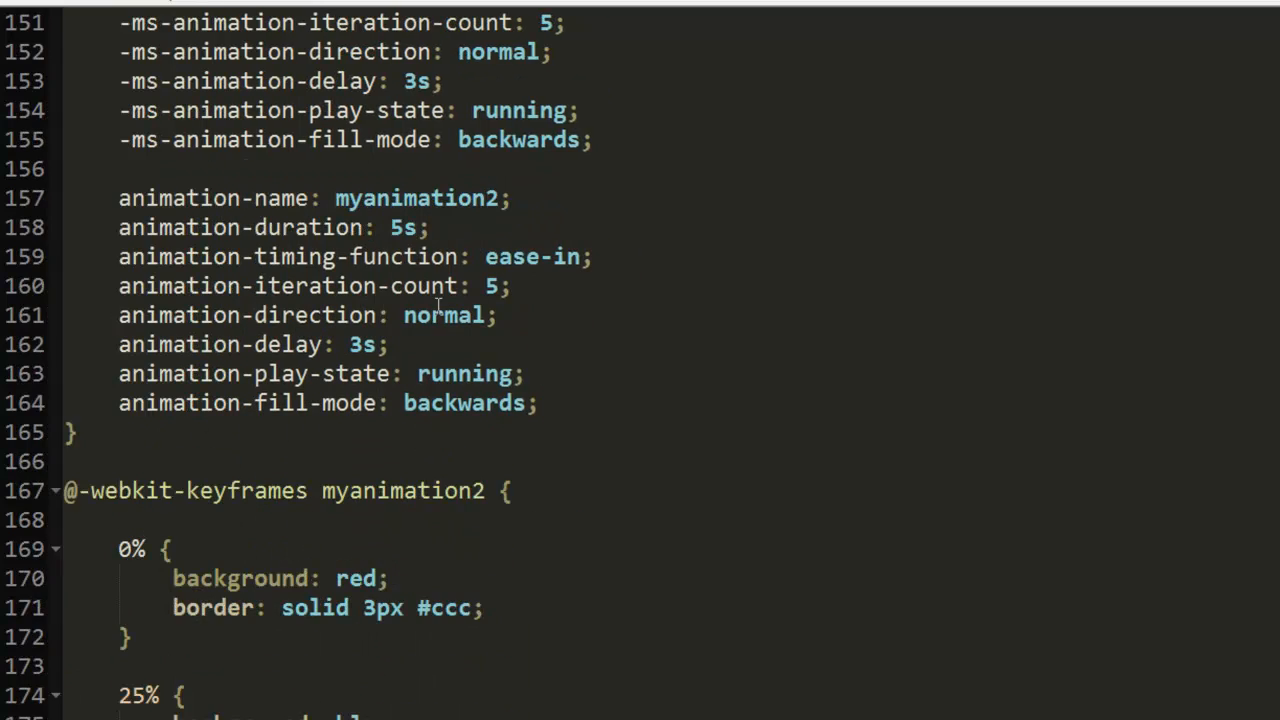
{"action": "scroll", "scroll_direction": "up", "scroll_amount": 3}
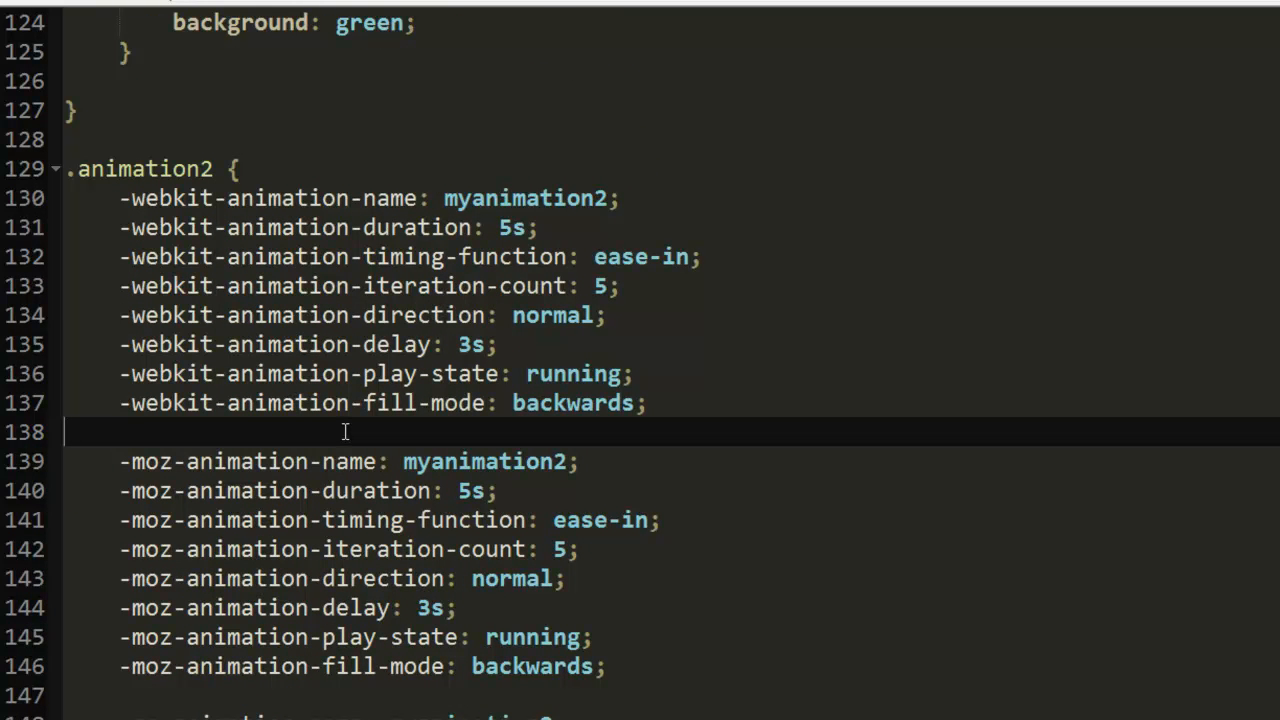
{"action": "scroll", "scroll_direction": "down", "scroll_amount": 3}
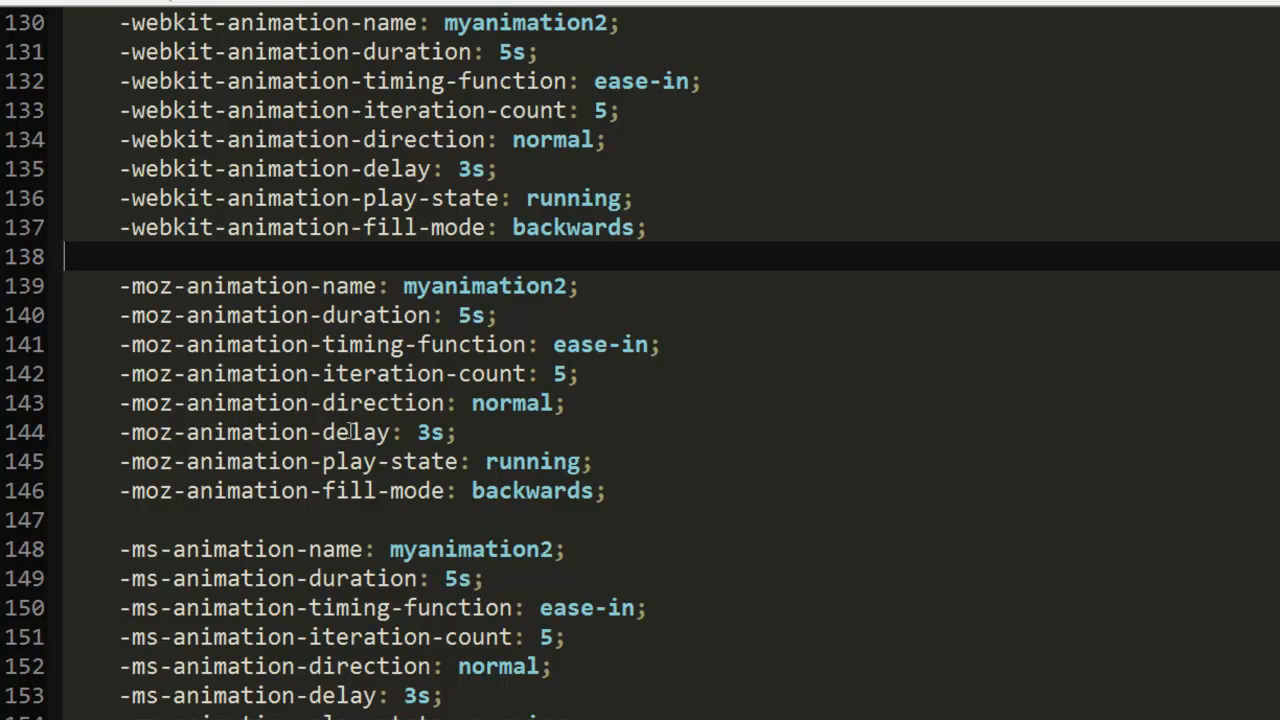
{"action": "scroll", "scroll_direction": "down", "scroll_amount": 3}
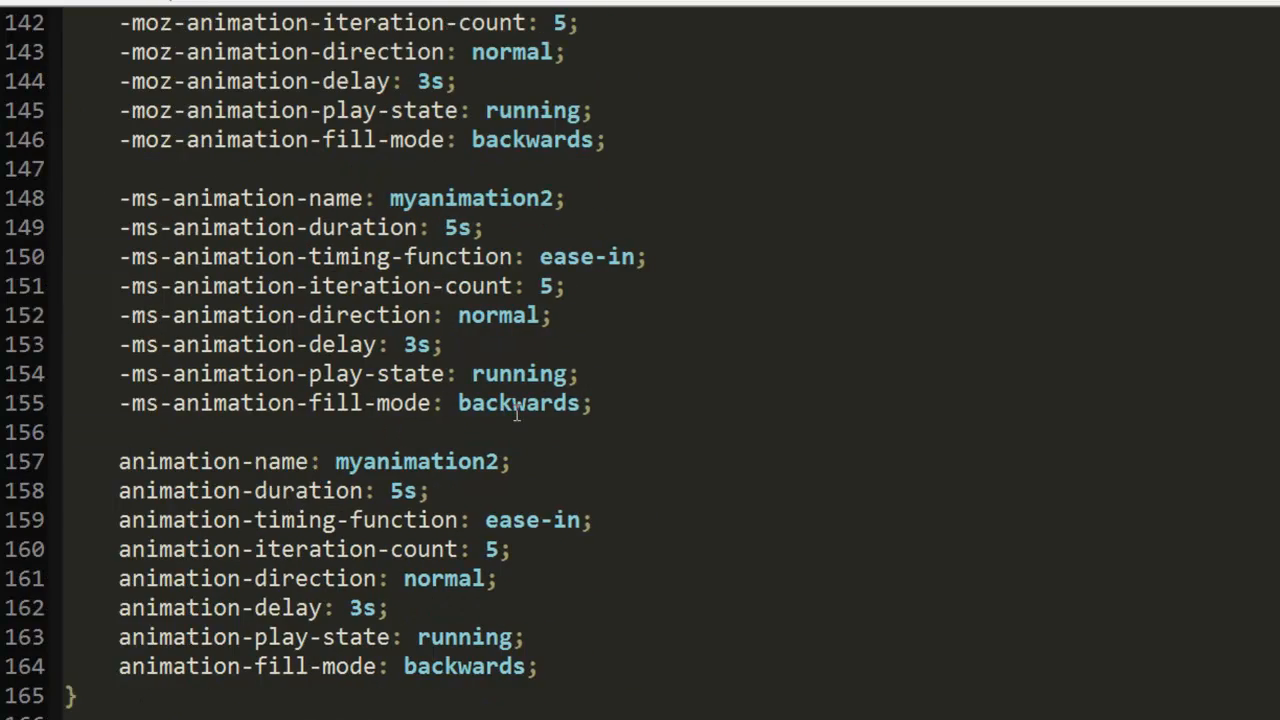
{"action": "scroll", "scroll_direction": "down", "scroll_amount": 3}
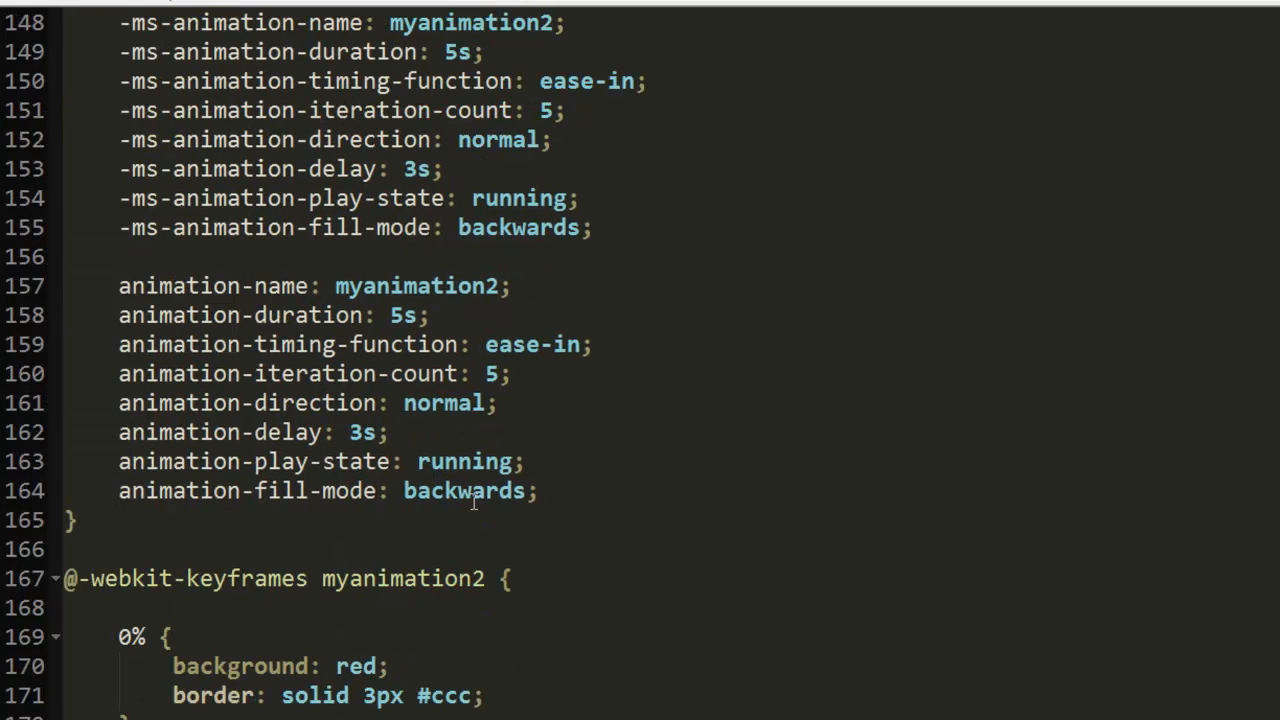
{"action": "scroll", "scroll_direction": "up", "scroll_amount": 3}
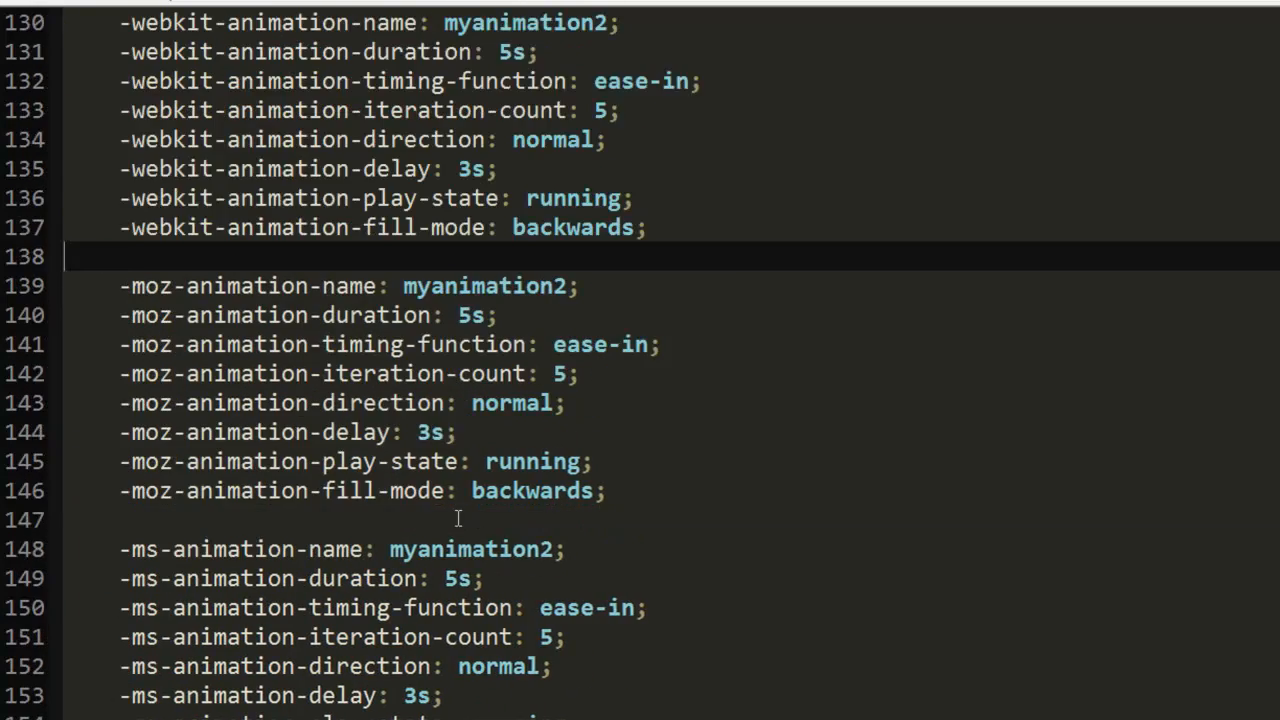
{"action": "scroll", "scroll_direction": "down", "scroll_amount": 3}
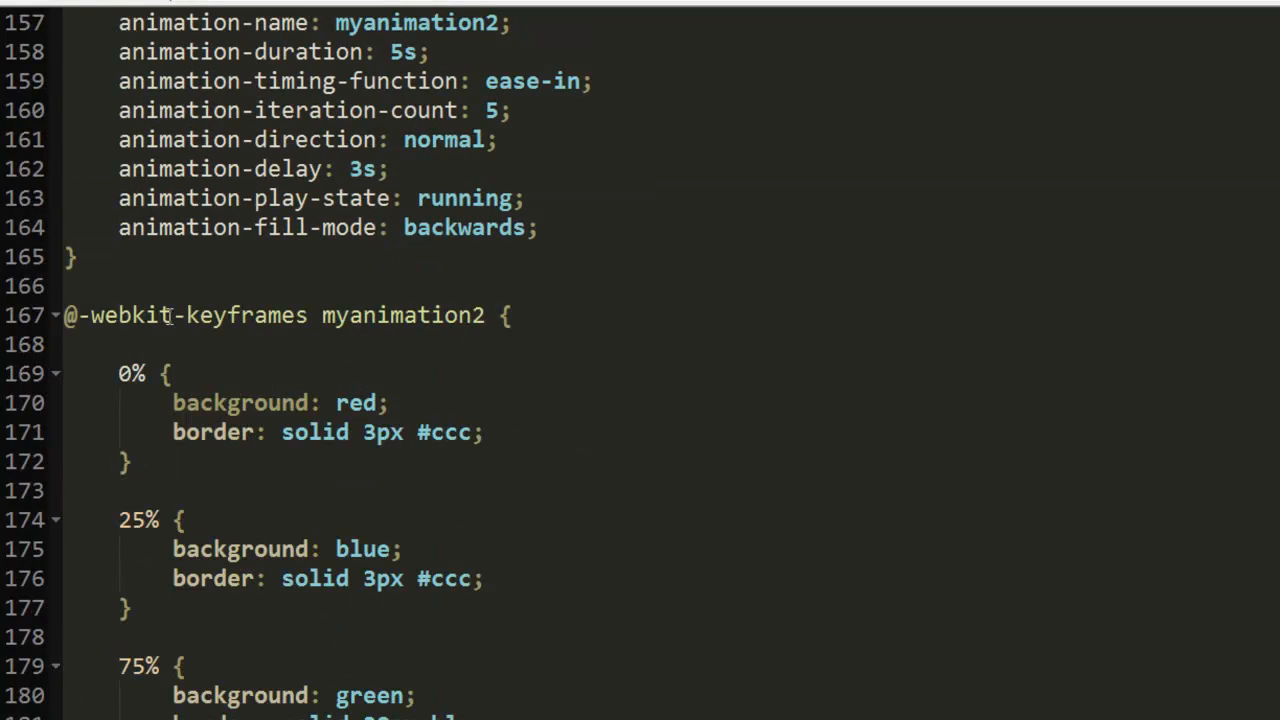
{"action": "scroll", "scroll_direction": "down", "scroll_amount": 3}
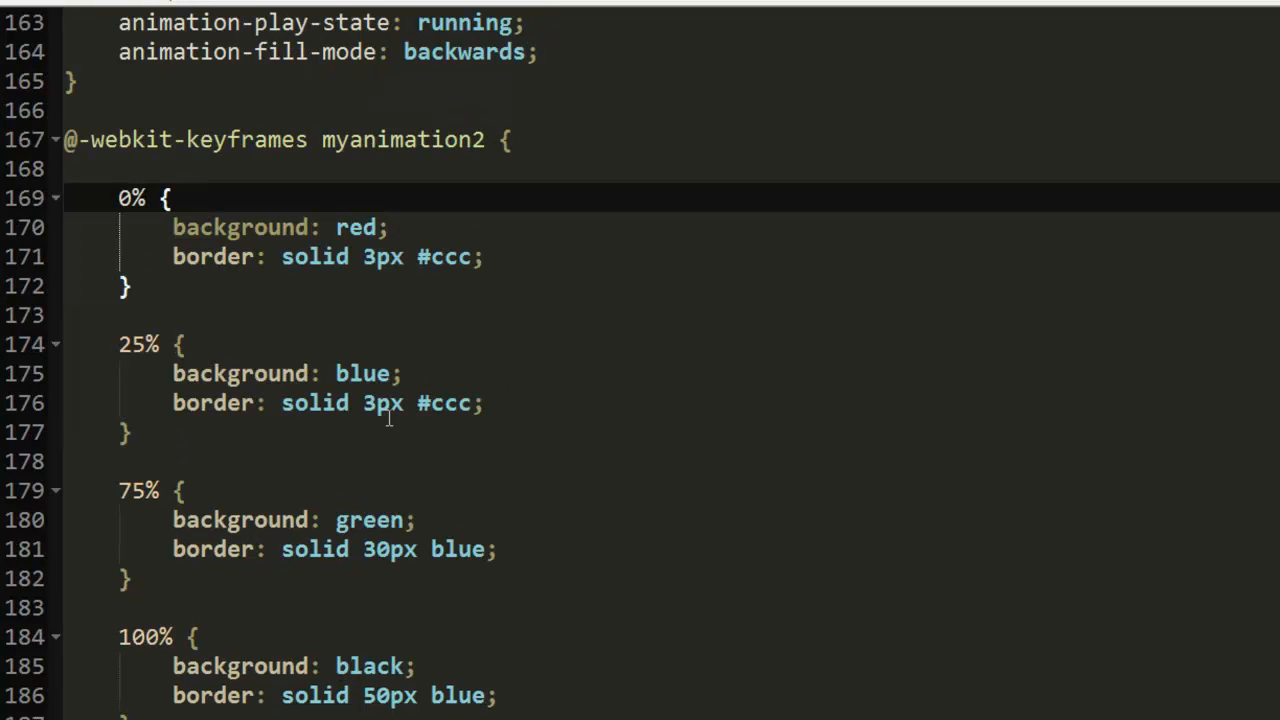
{"action": "left_click", "coordinate": [267, 227]}
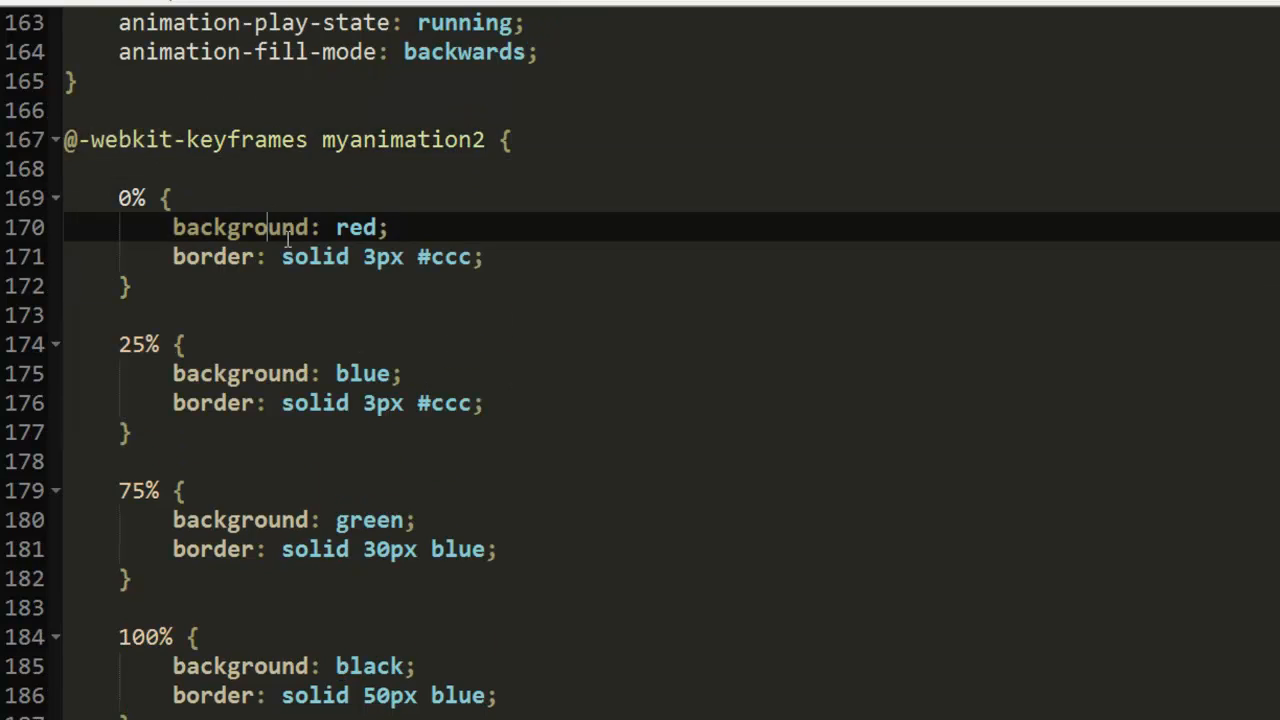
{"action": "scroll", "scroll_direction": "down", "scroll_amount": 3}
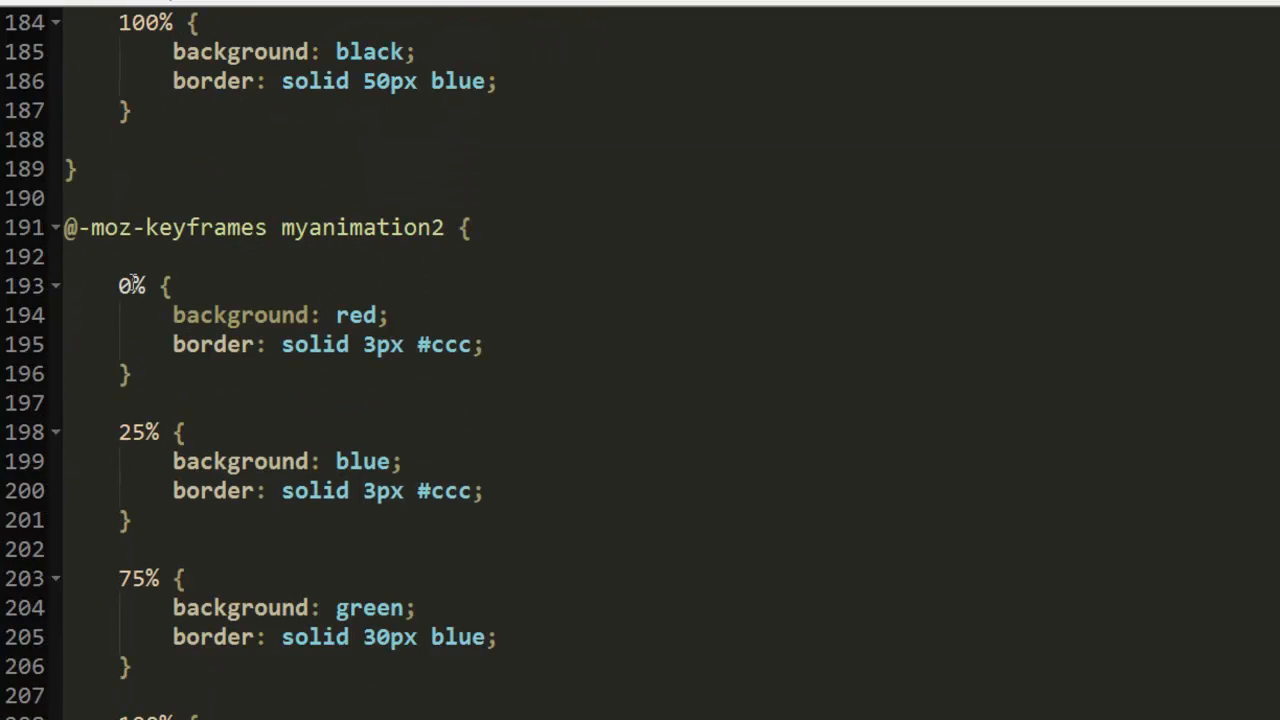
{"action": "mouse_move", "coordinate": [280, 282]}
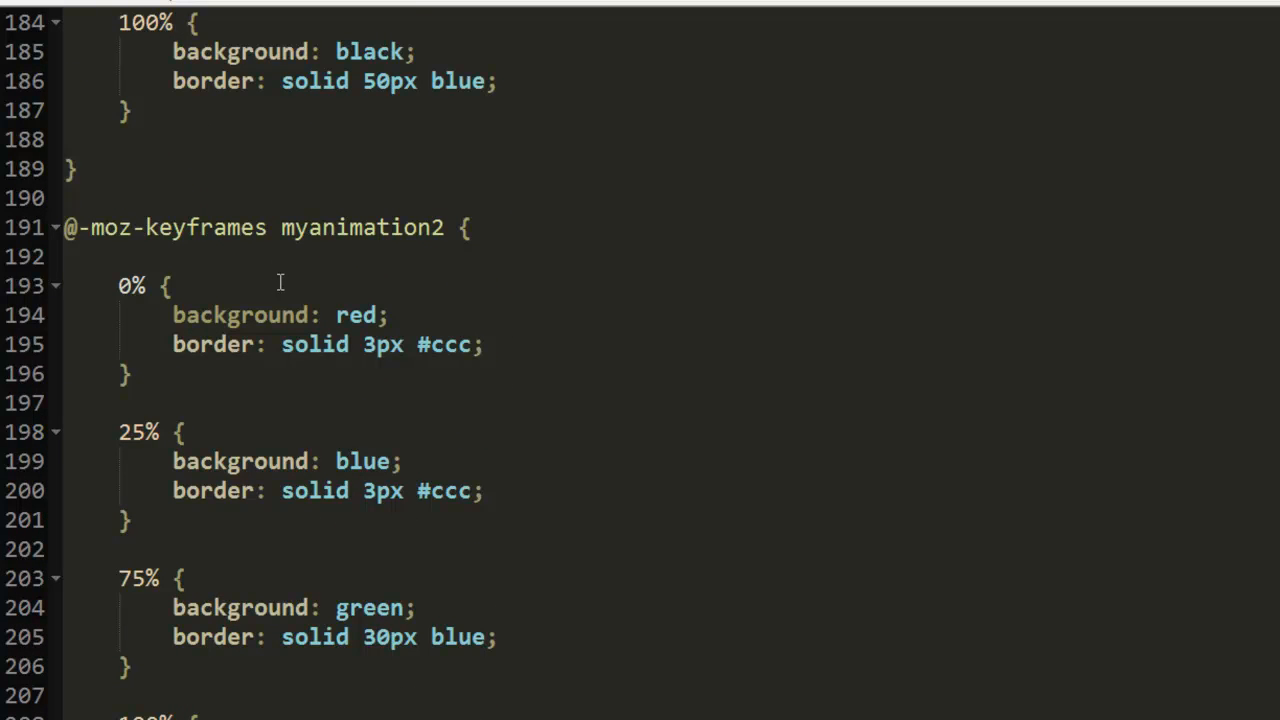
{"action": "scroll", "scroll_direction": "down", "scroll_amount": 3}
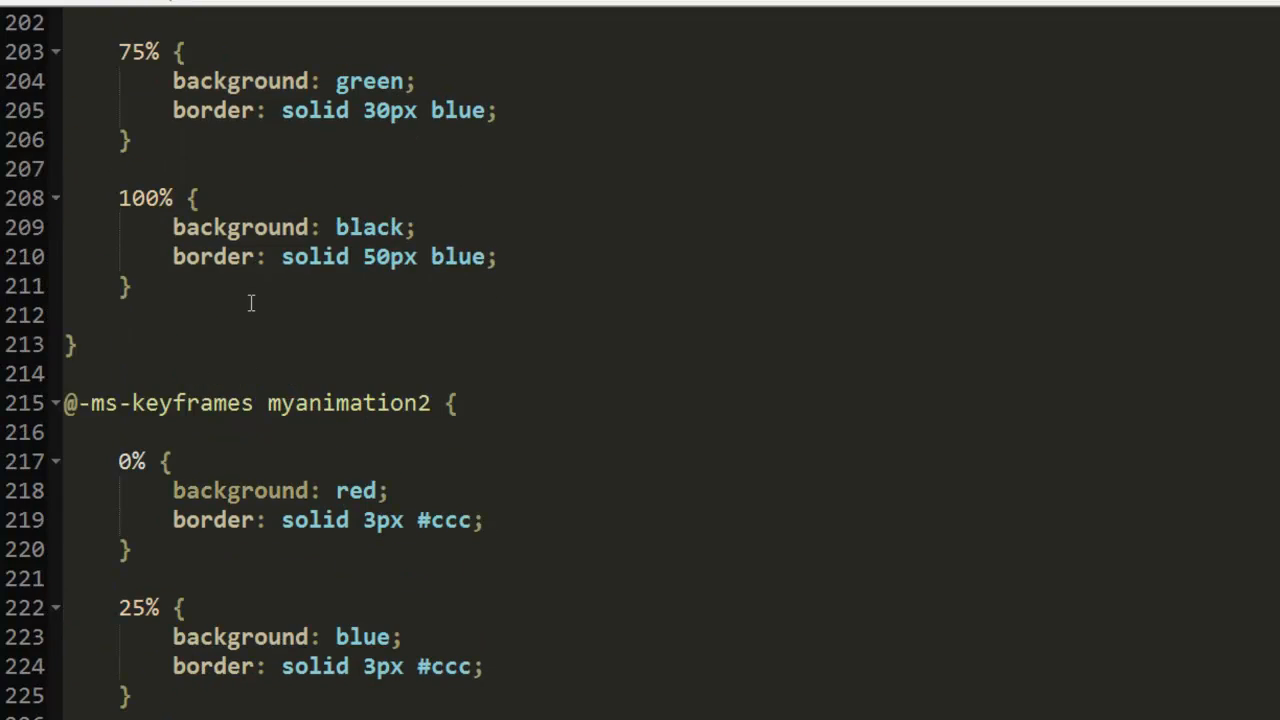
{"action": "scroll", "scroll_direction": "down", "scroll_amount": 3}
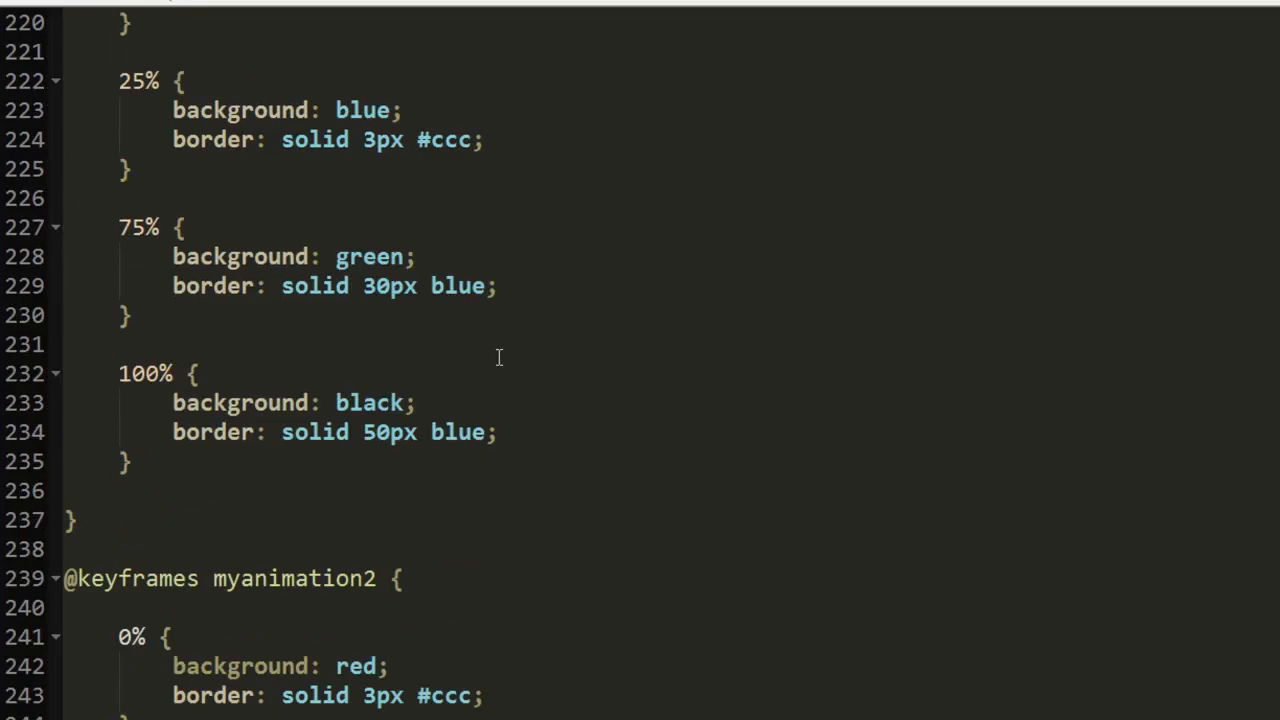
{"action": "scroll", "scroll_direction": "down", "scroll_amount": 3}
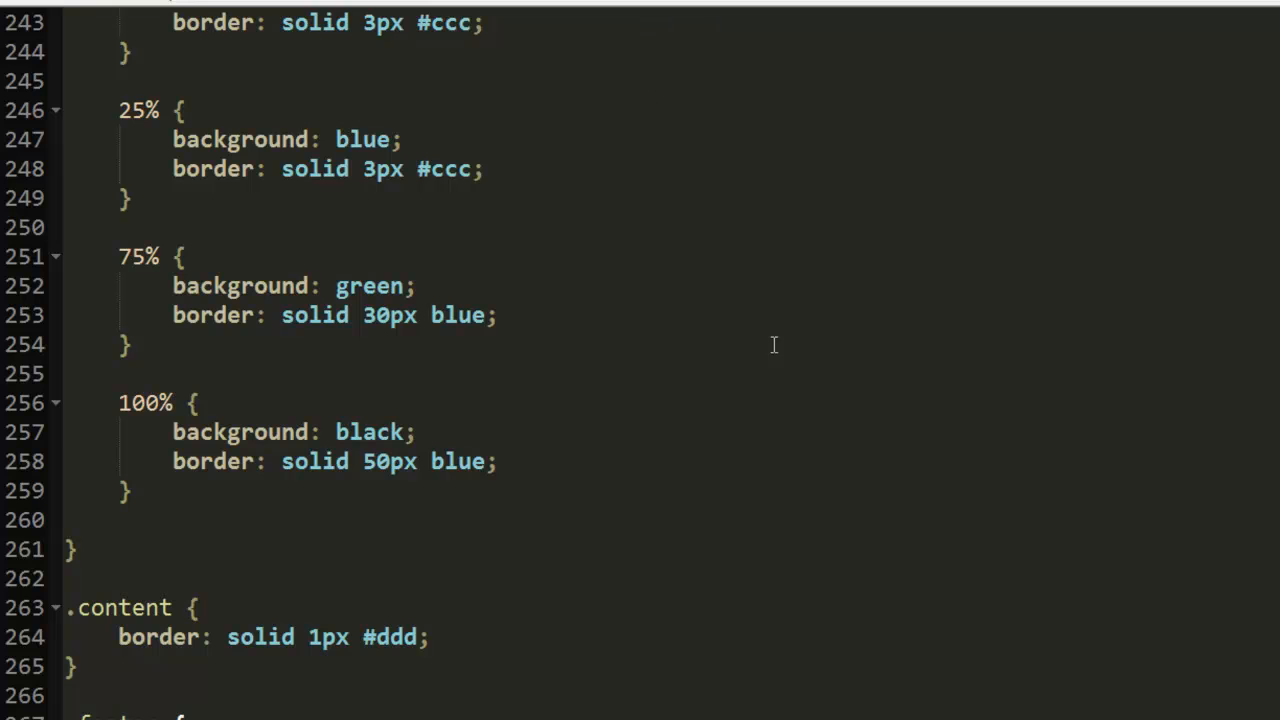
{"action": "mouse_move", "coordinate": [761, 341]}
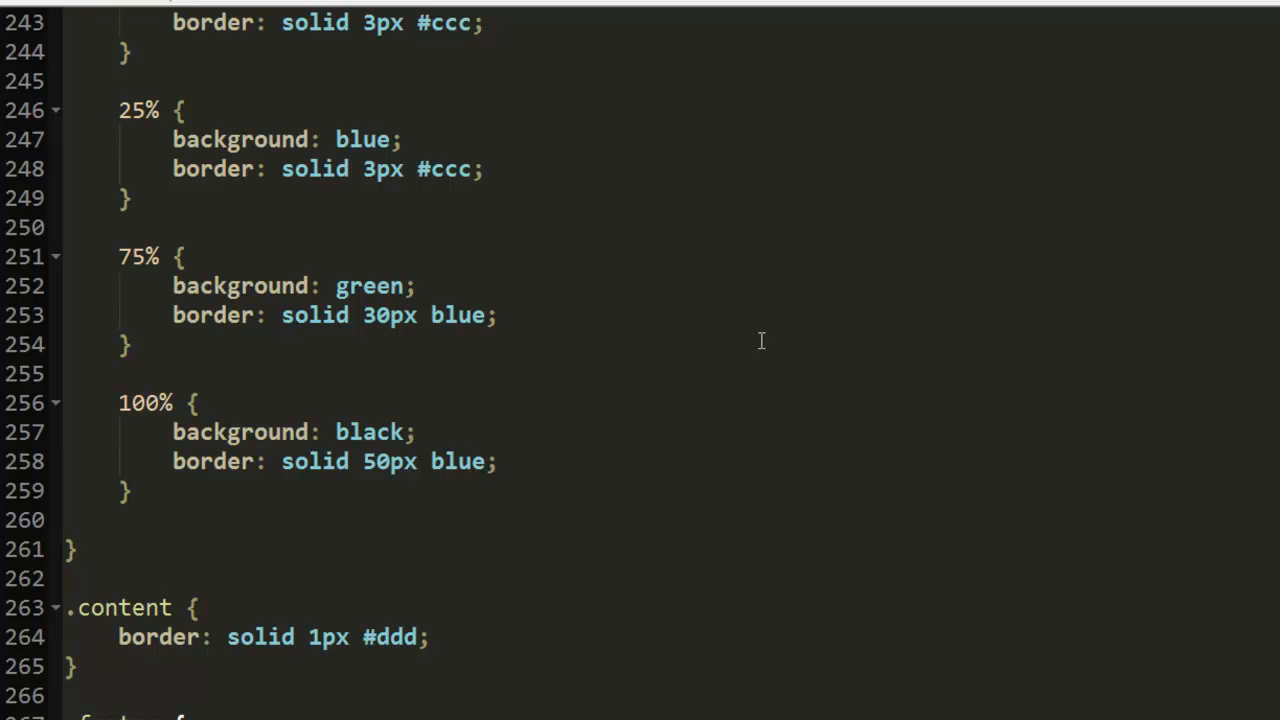